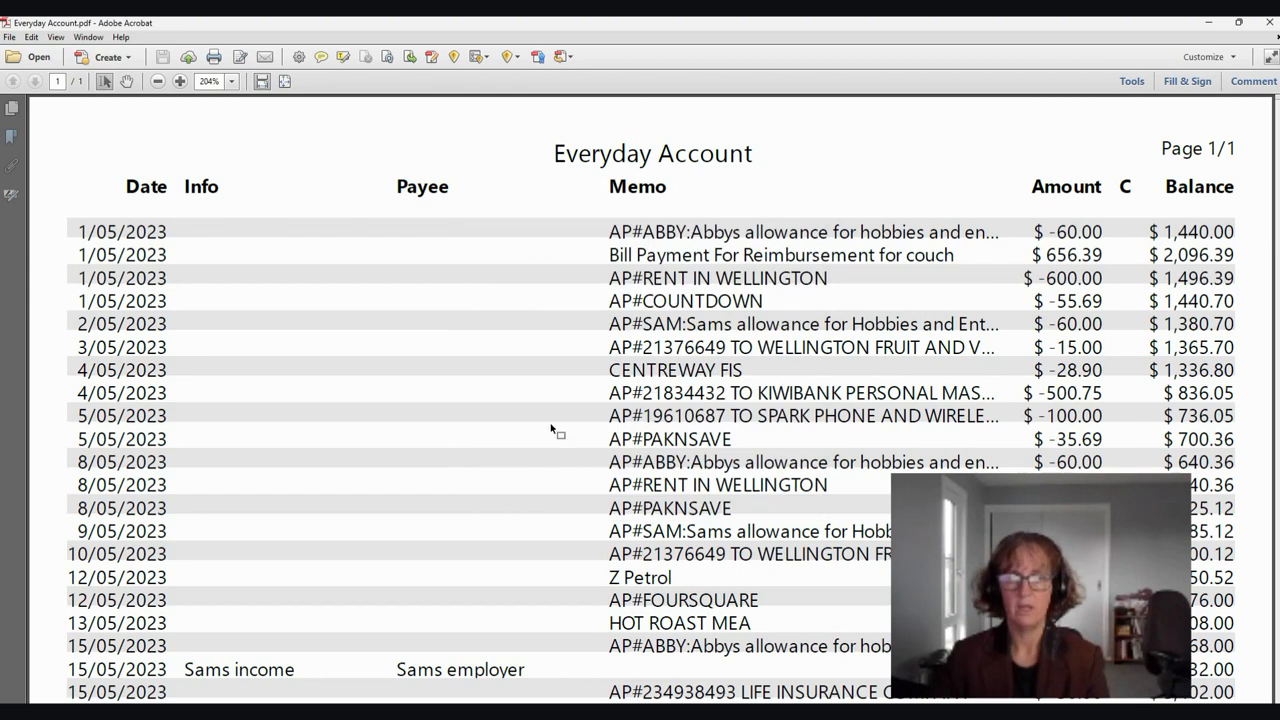
pyautogui.moveTo(608, 296)
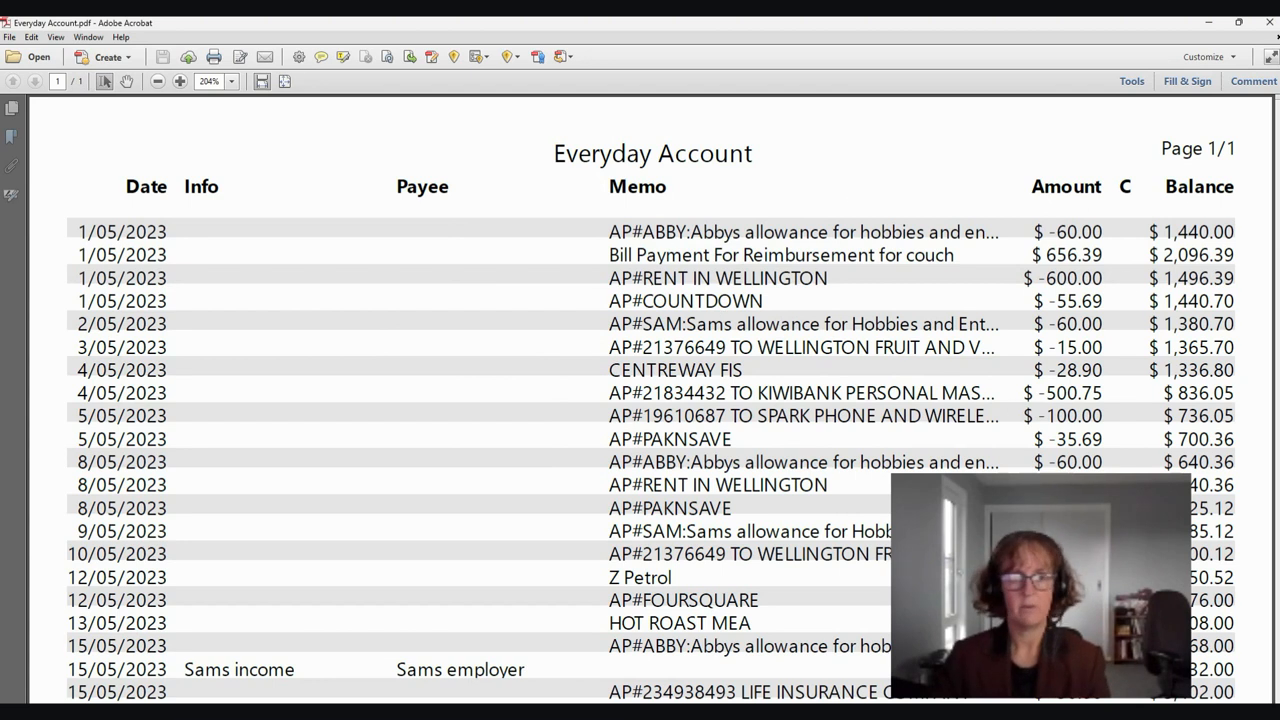
pyautogui.moveTo(236, 90)
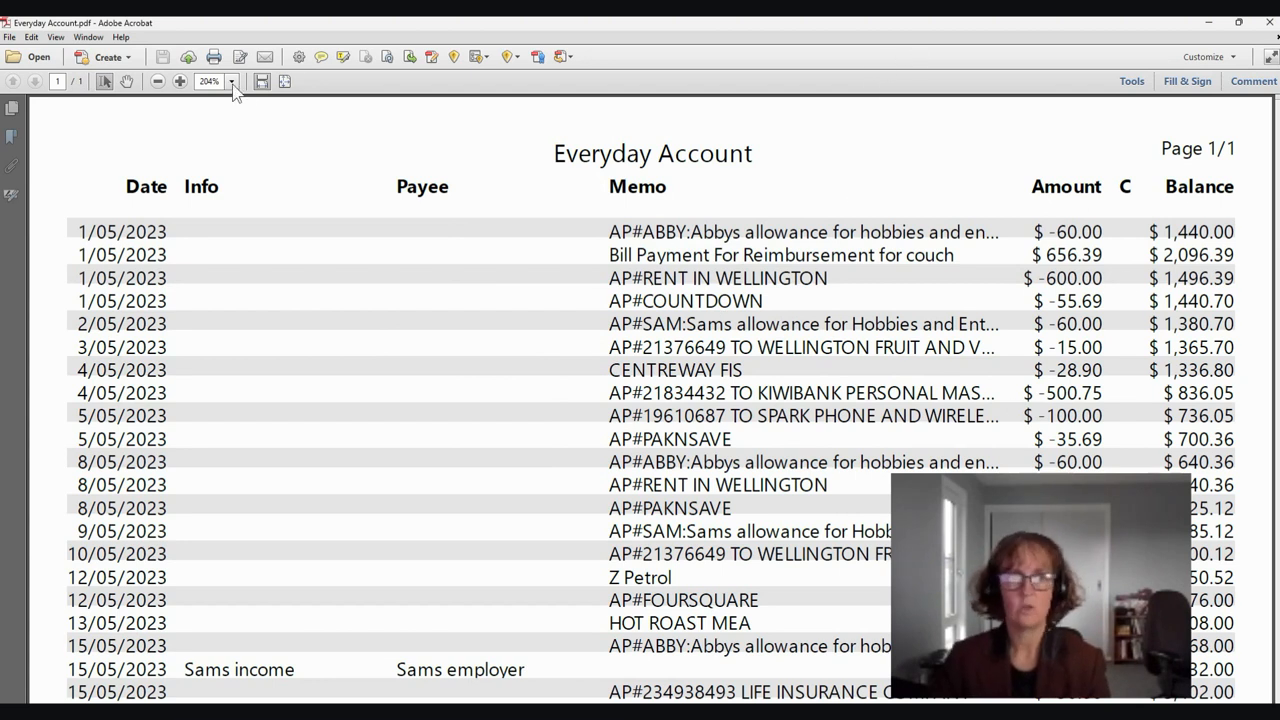
# - Reduce the statement's magnification so the whole page shows in the left-half Acrobat window
pyautogui.click(232, 80)
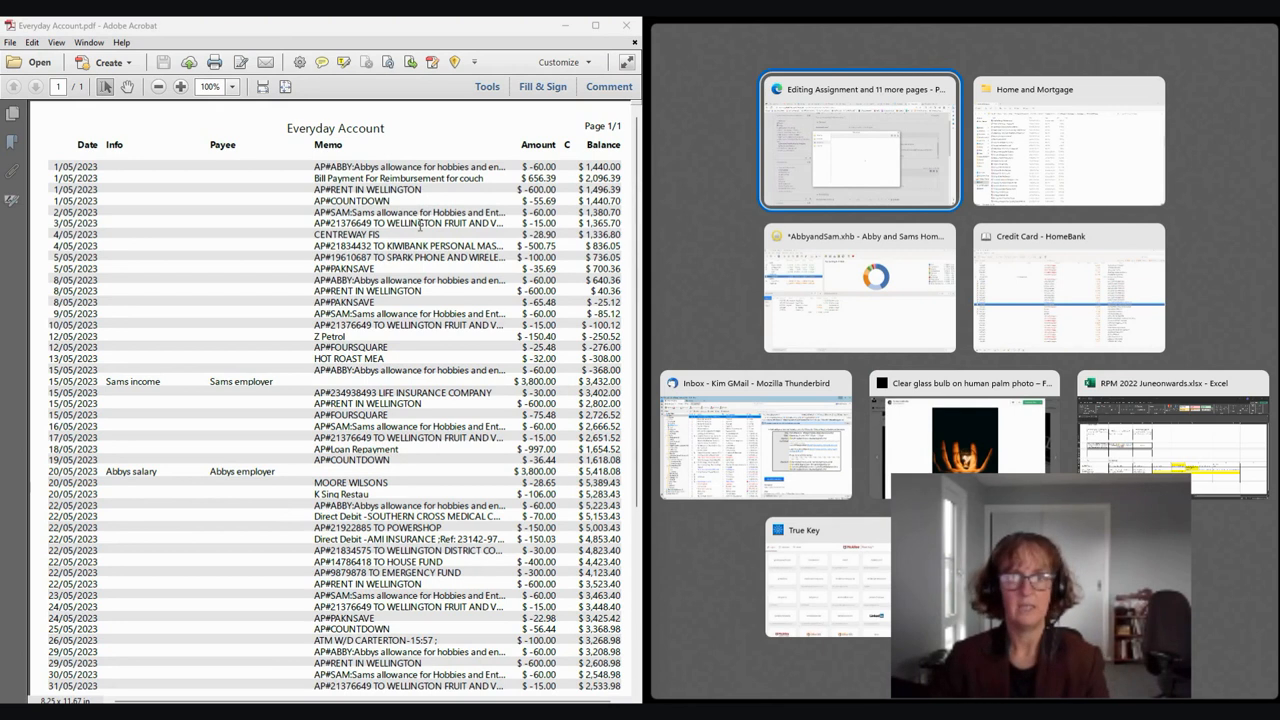
pyautogui.moveTo(800, 312)
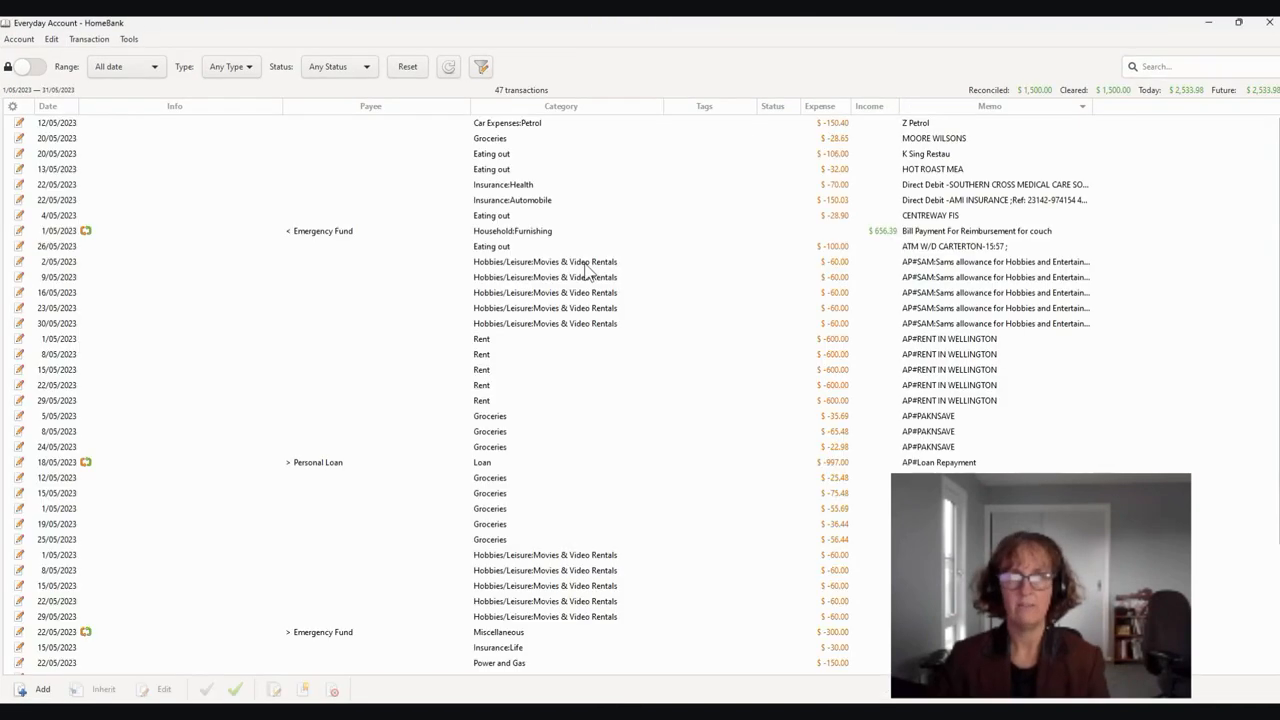
pyautogui.moveTo(584, 272)
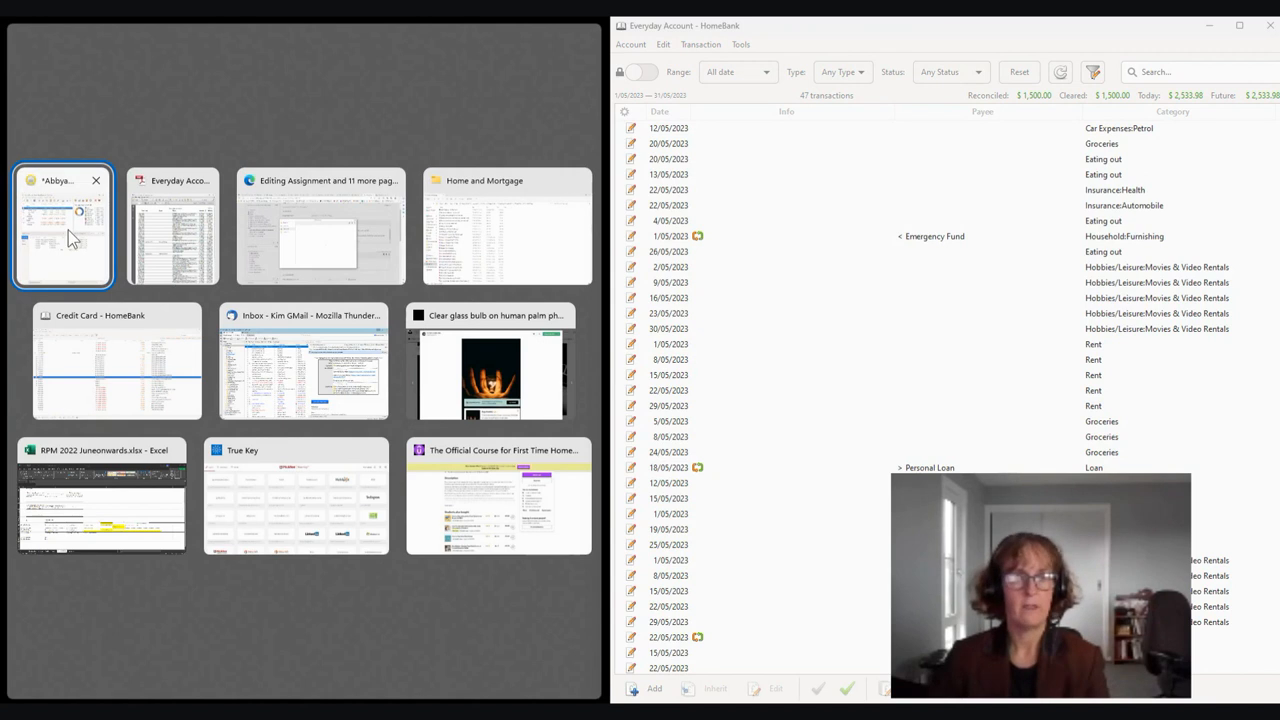
# - Choose the Acrobat thumbnail in Snap Assist so the PDF sits beside the HomeBank register
pyautogui.click(62, 224)
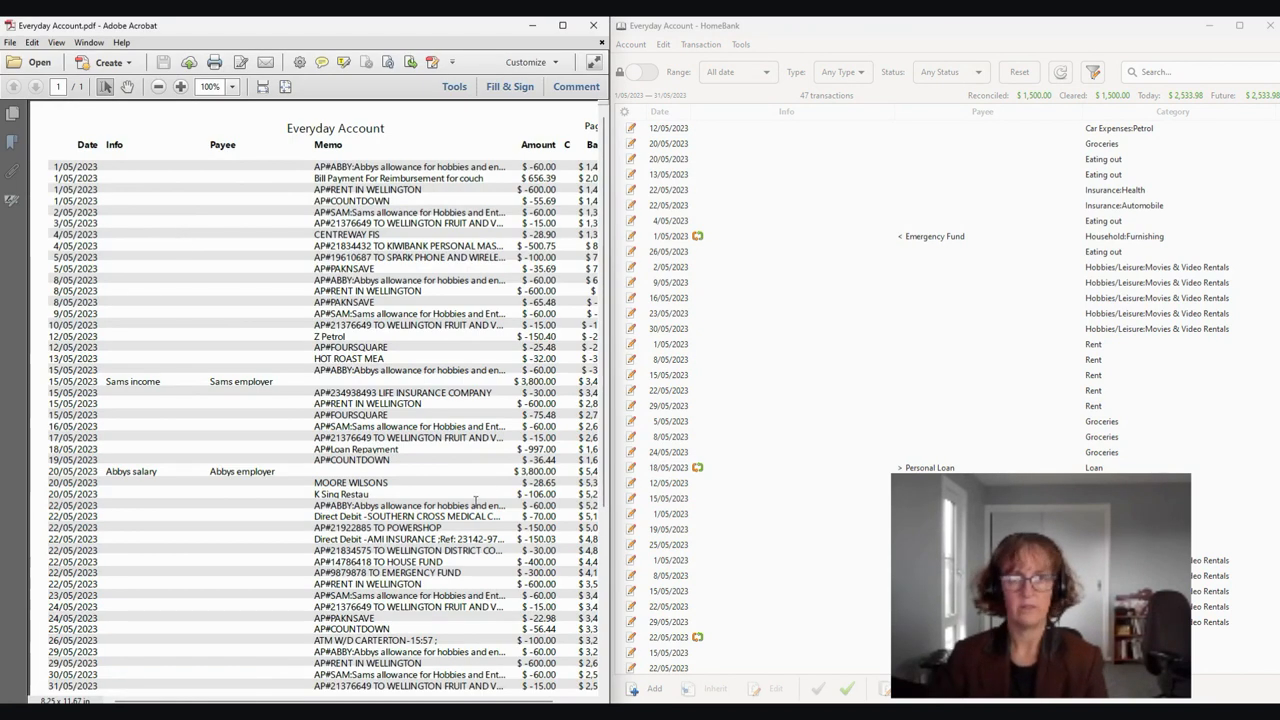
pyautogui.moveTo(284, 180)
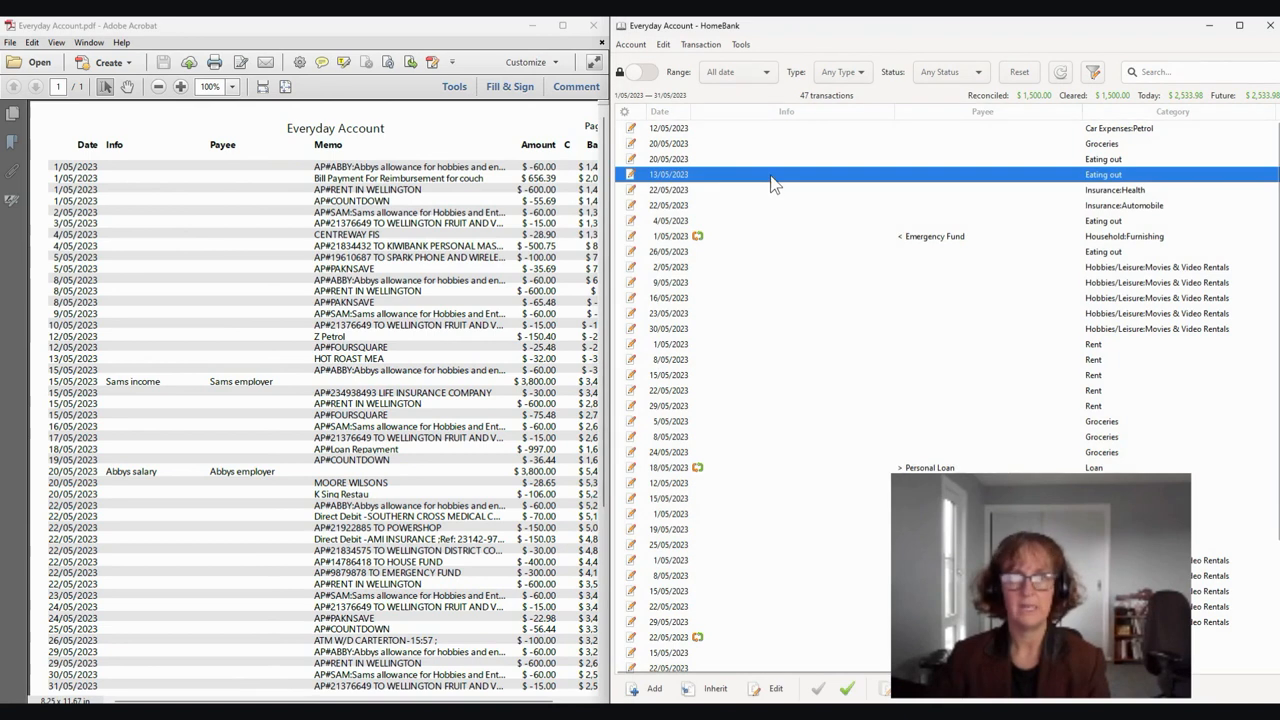
# - Sort the register ascending by the Date column, oldest transaction first
pyautogui.click(660, 112)
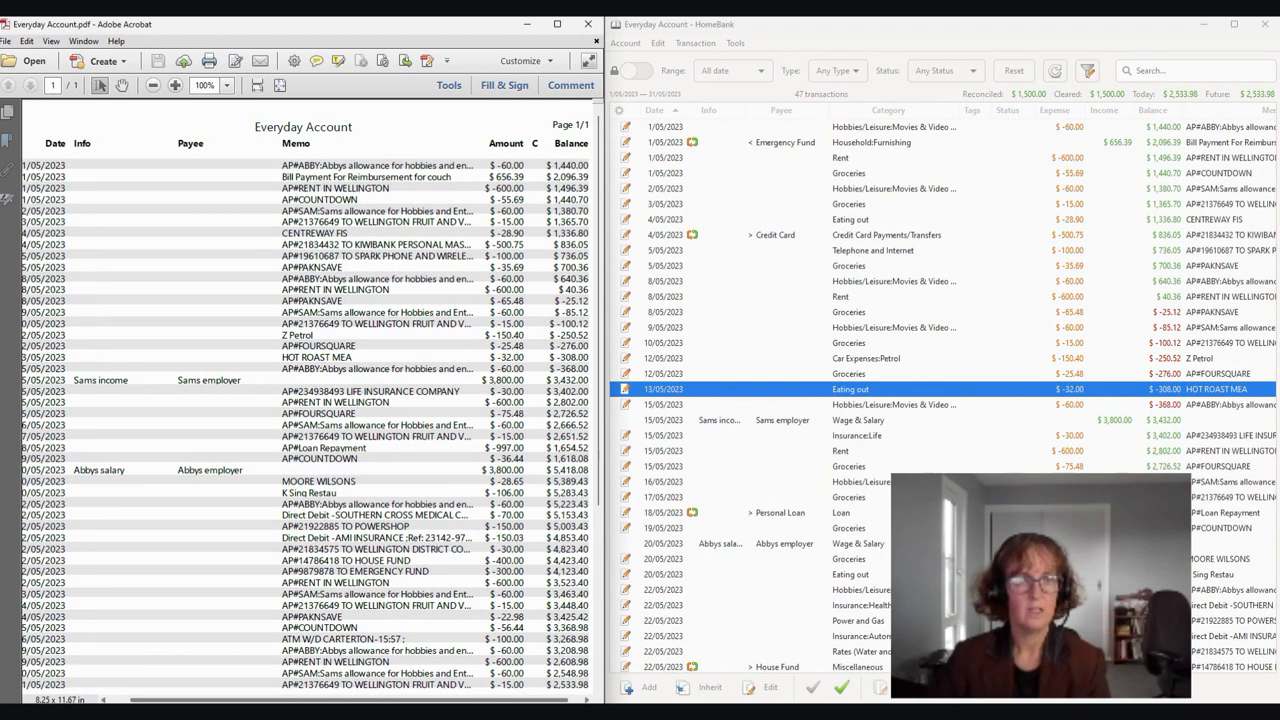
# - Lower Acrobat's zoom to about 80% so all statement columns, including balances, fit
pyautogui.click(228, 84)
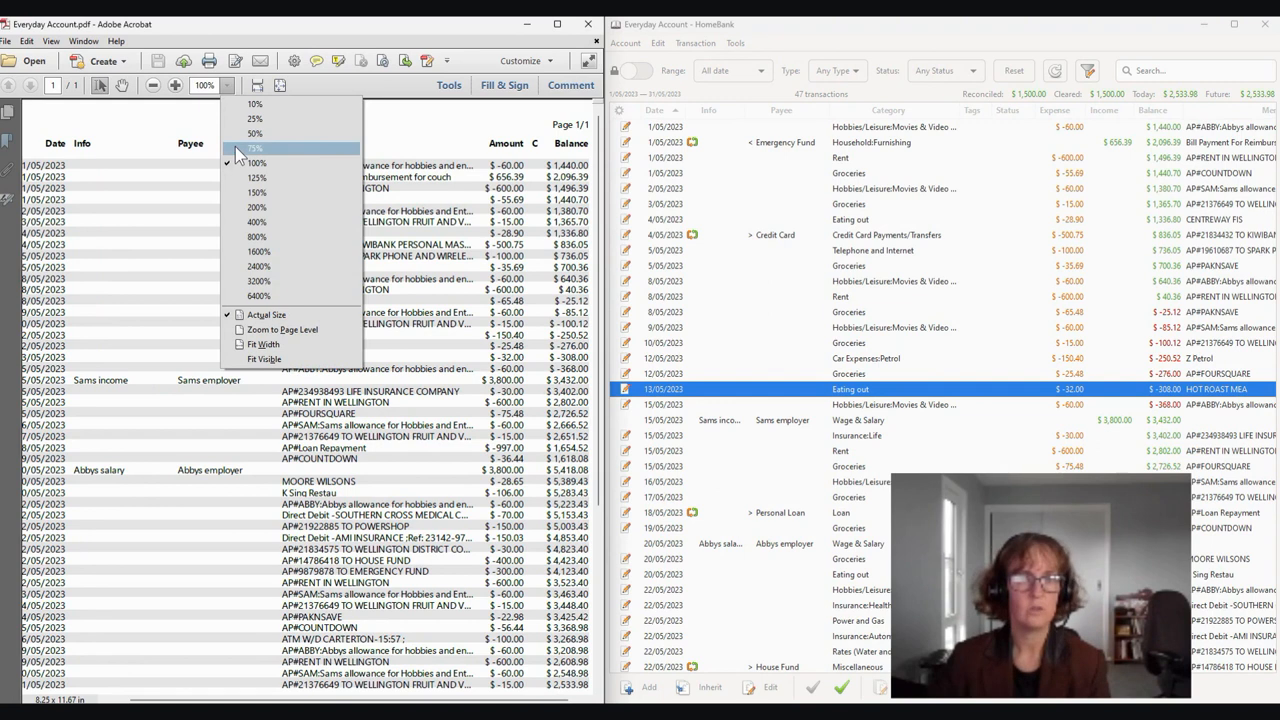
pyautogui.click(254, 148)
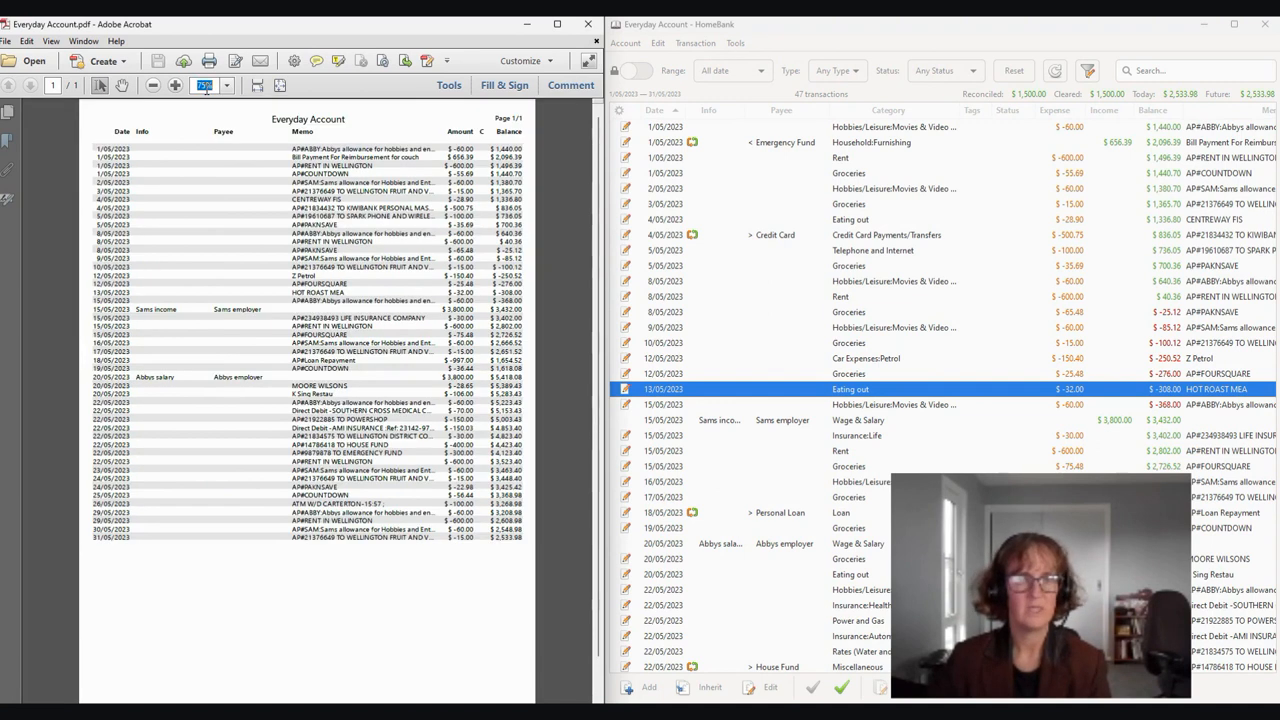
pyautogui.click(176, 84)
pyautogui.write('90')
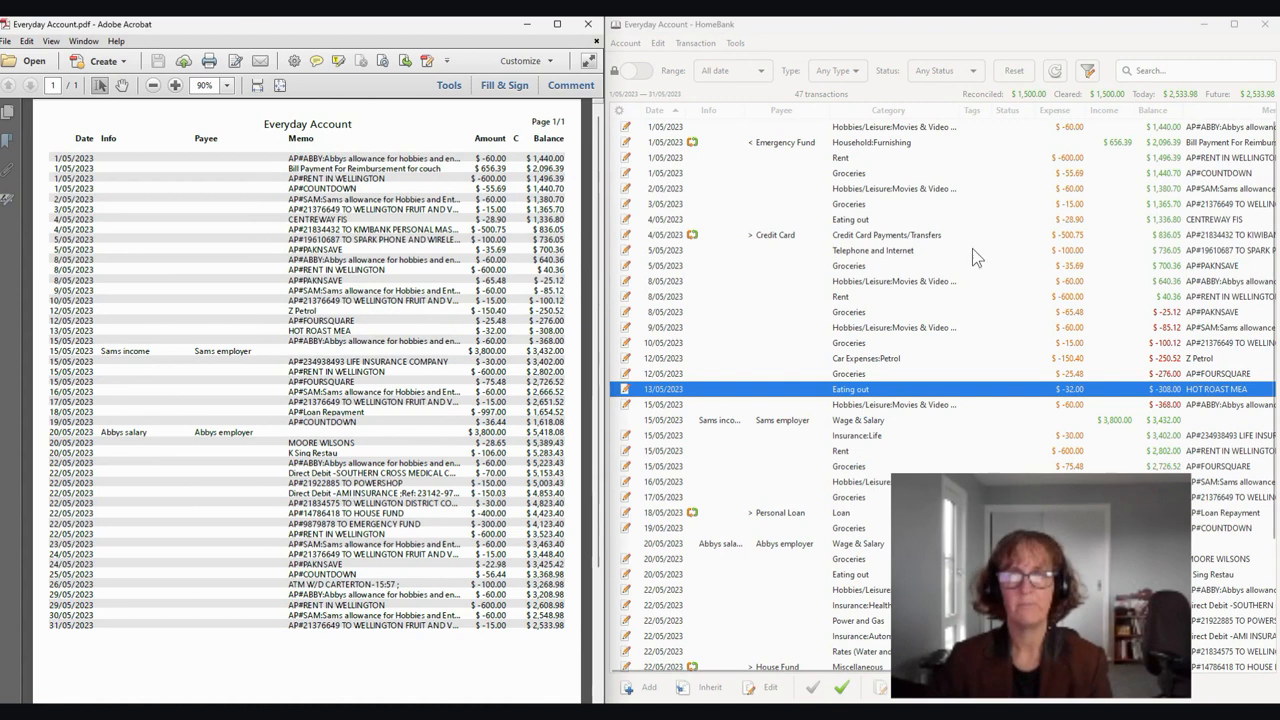
pyautogui.moveTo(224, 180)
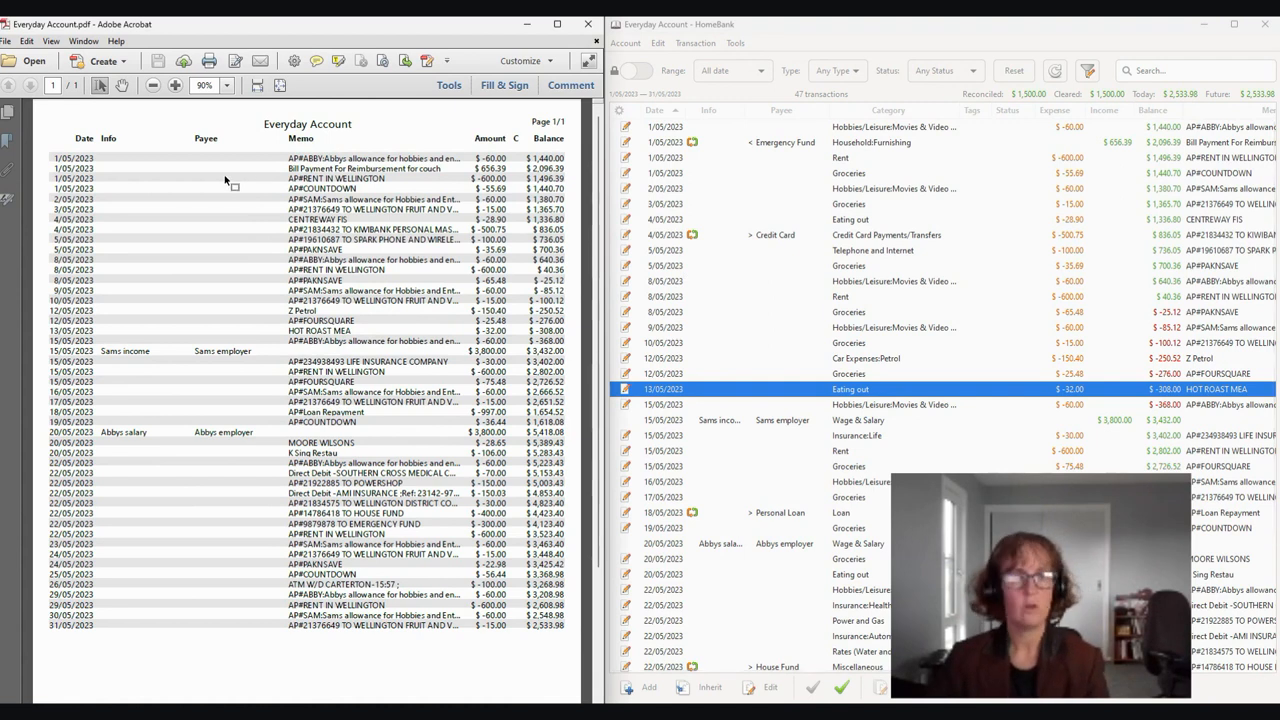
pyautogui.moveTo(724, 358)
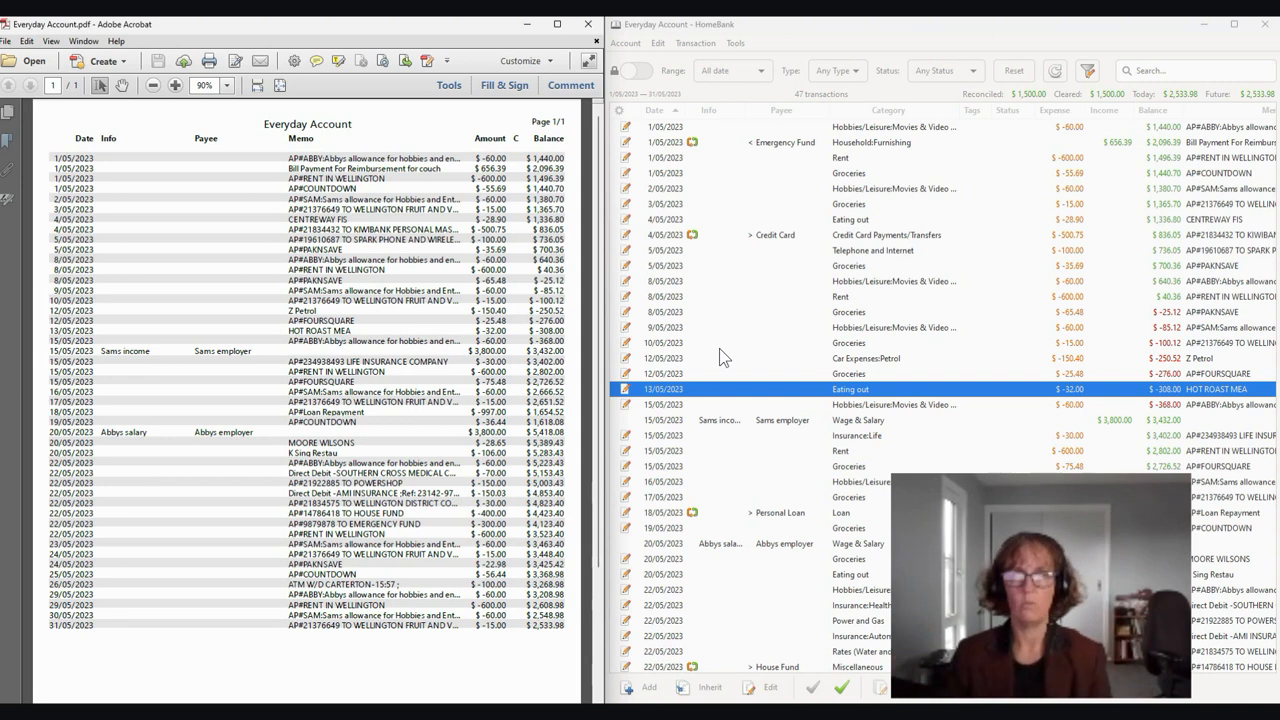
pyautogui.moveTo(158, 248)
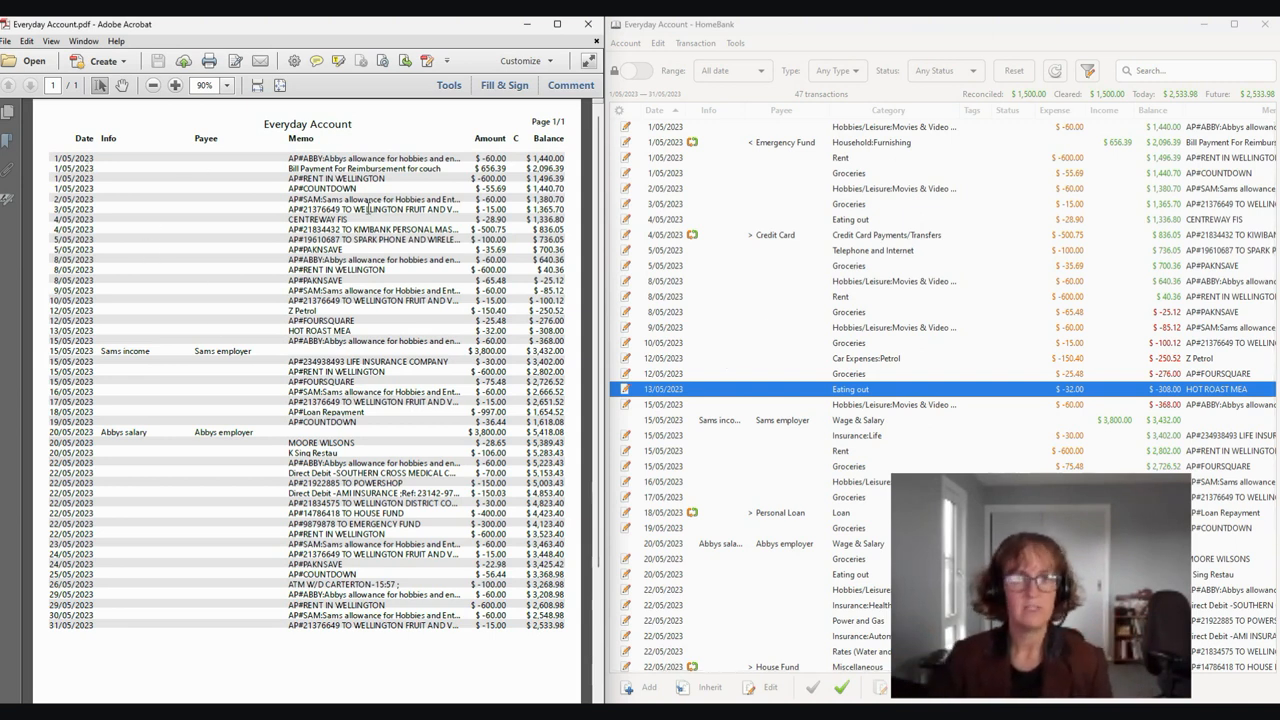
pyautogui.moveTo(492, 158)
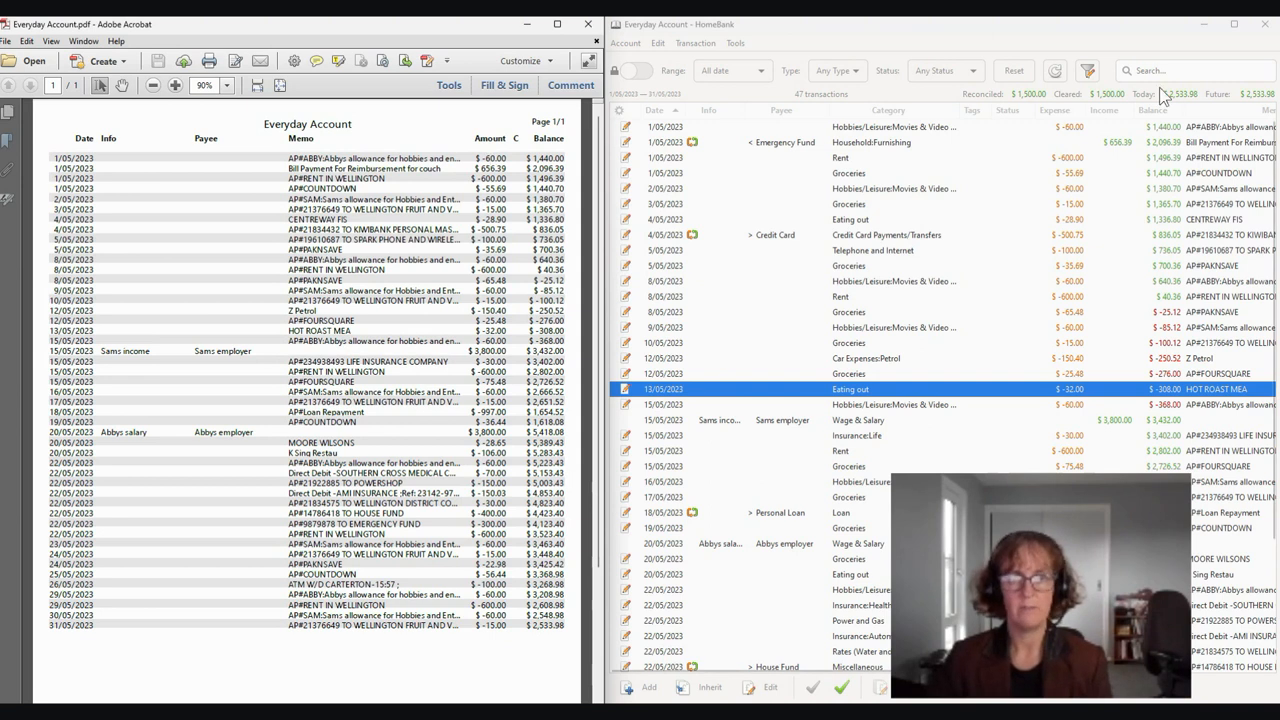
# - Mark the 1/05/2023 allowance payment reconciled, reconciled total $1,440.00, and toggle the Range switch
pyautogui.click(890, 128)
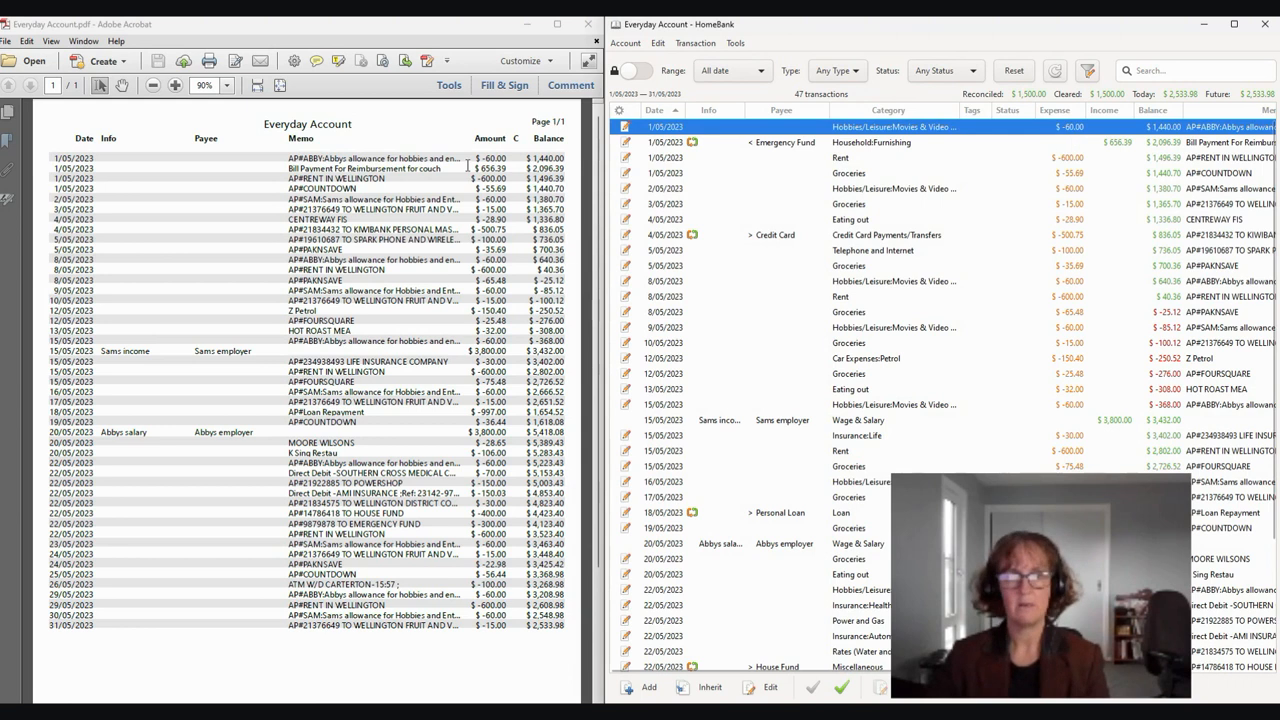
pyautogui.click(844, 688)
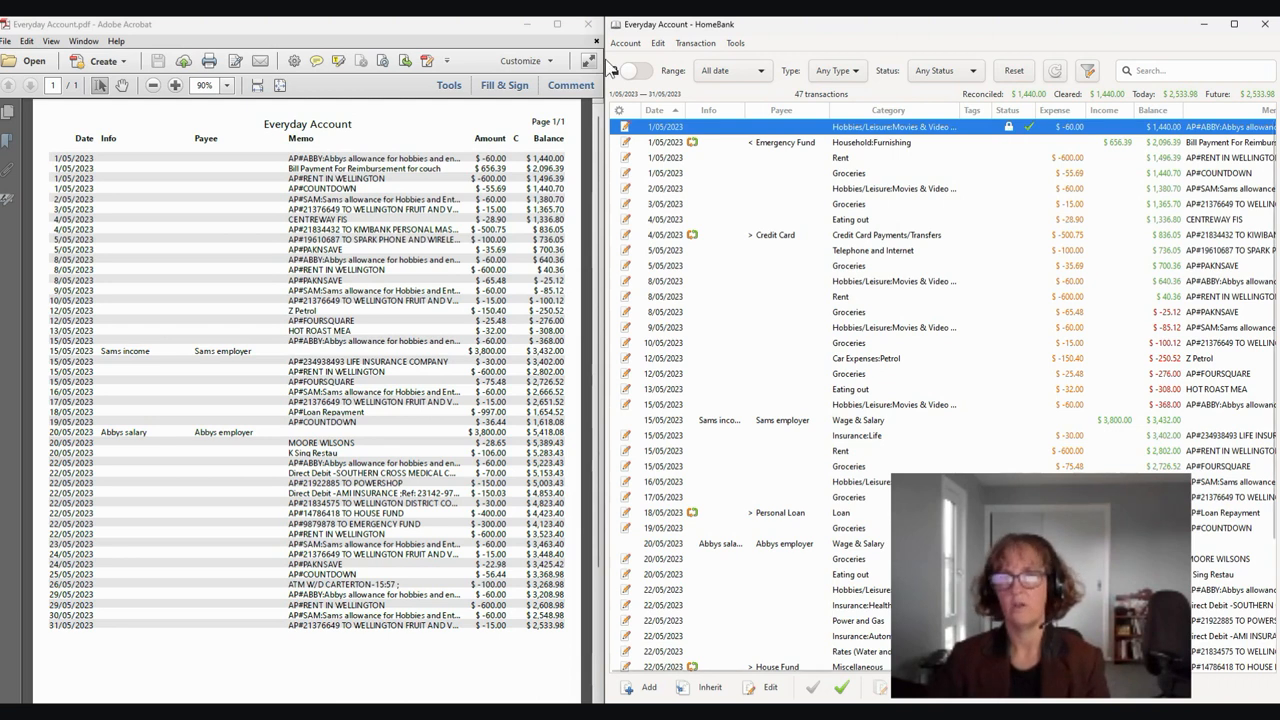
pyautogui.click(632, 70)
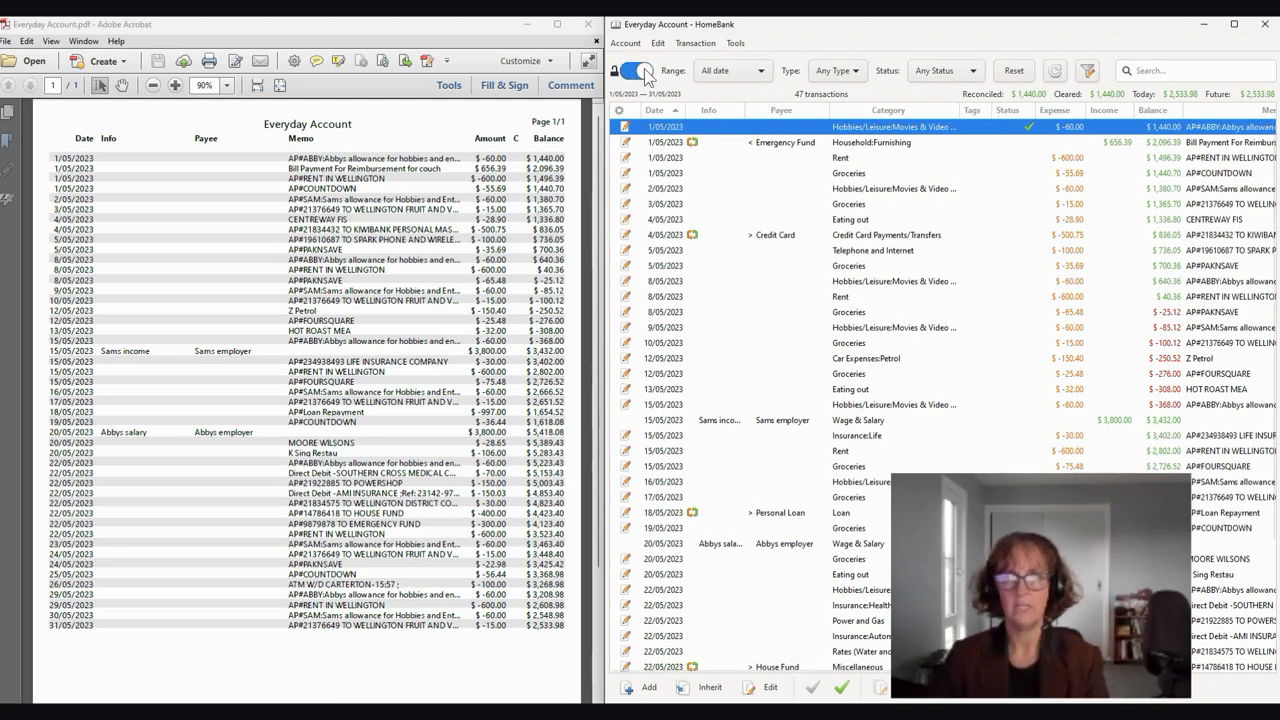
pyautogui.click(640, 70)
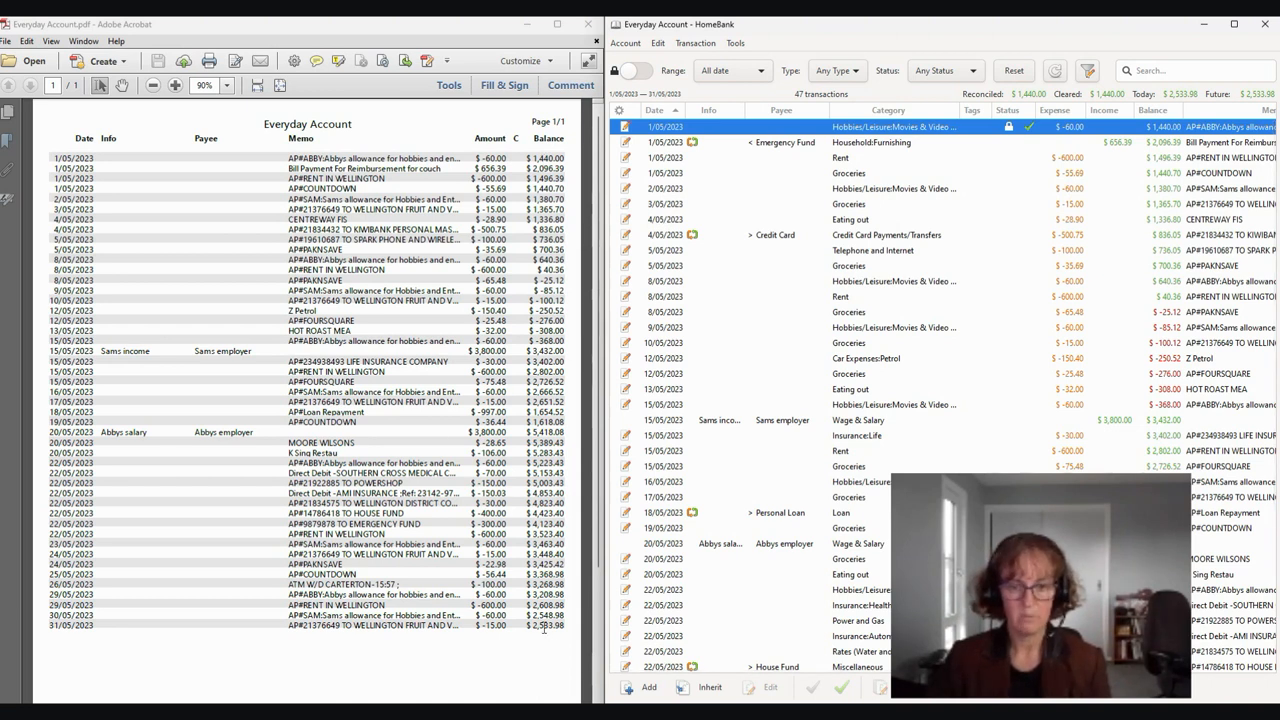
pyautogui.moveTo(584, 604)
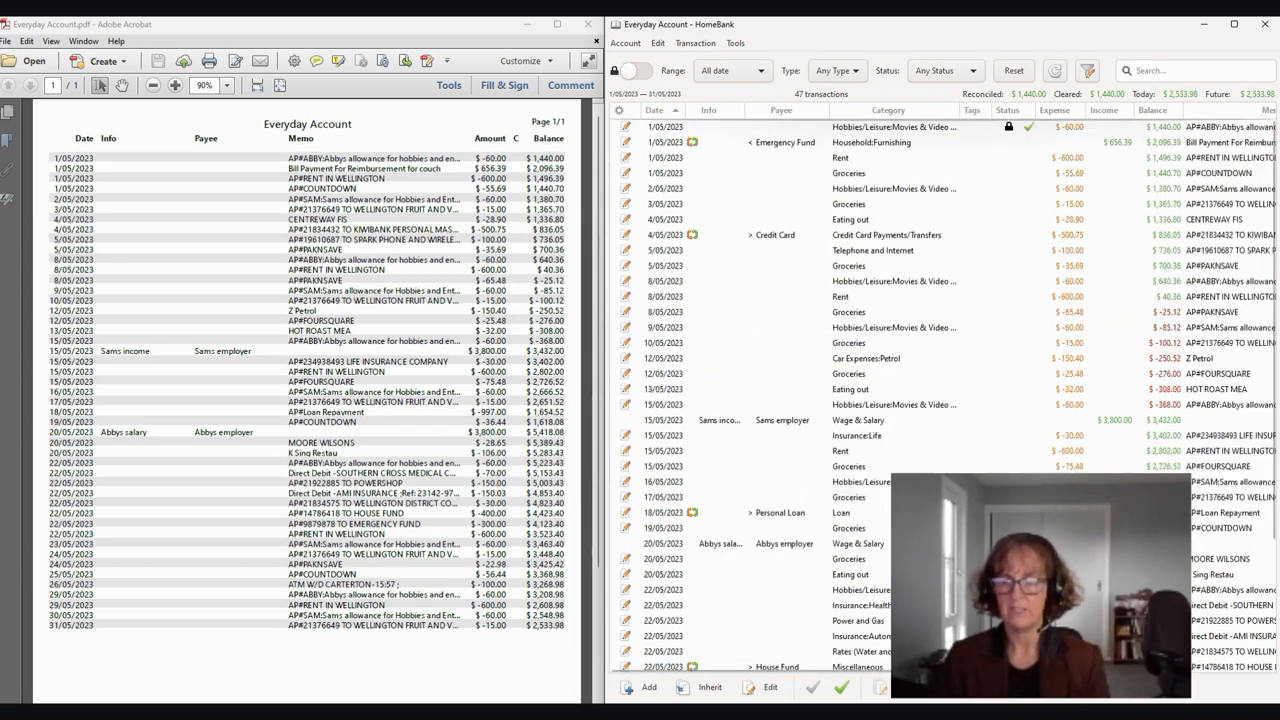
# - Select the remaining May transactions and mark them reconciled, total reaching $2,533.88
pyautogui.scroll(-3)
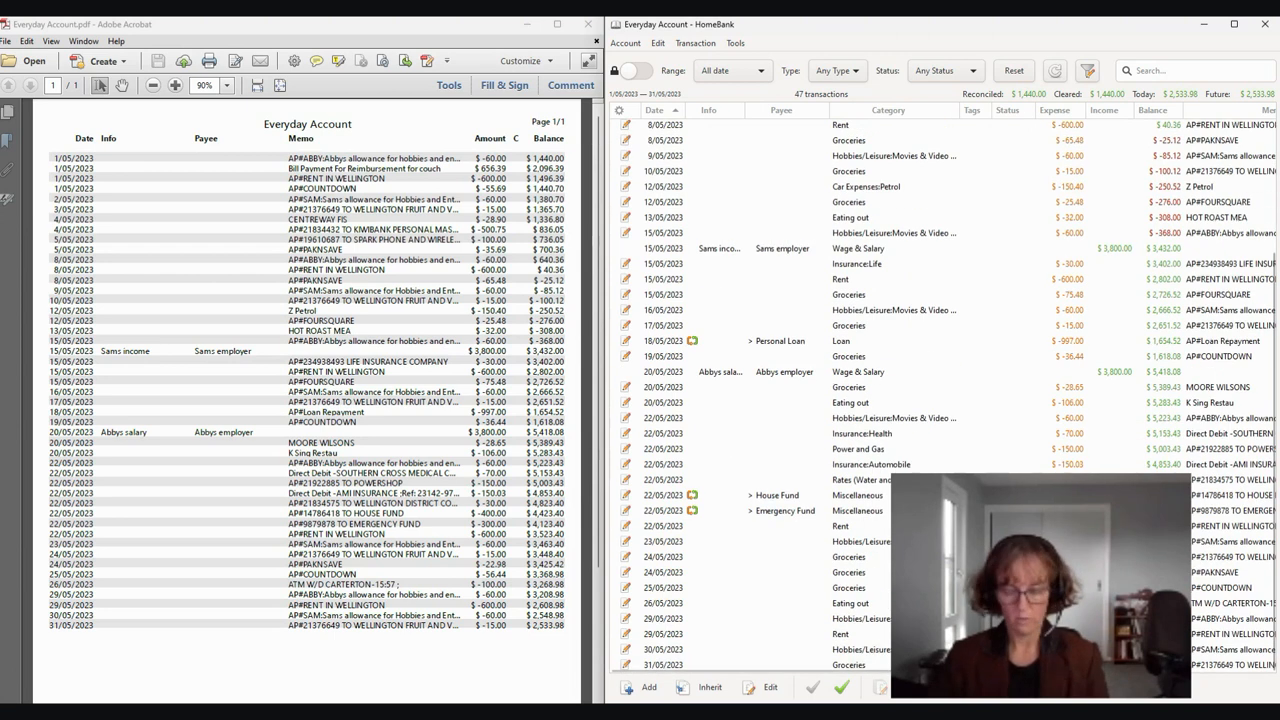
pyautogui.click(842, 688)
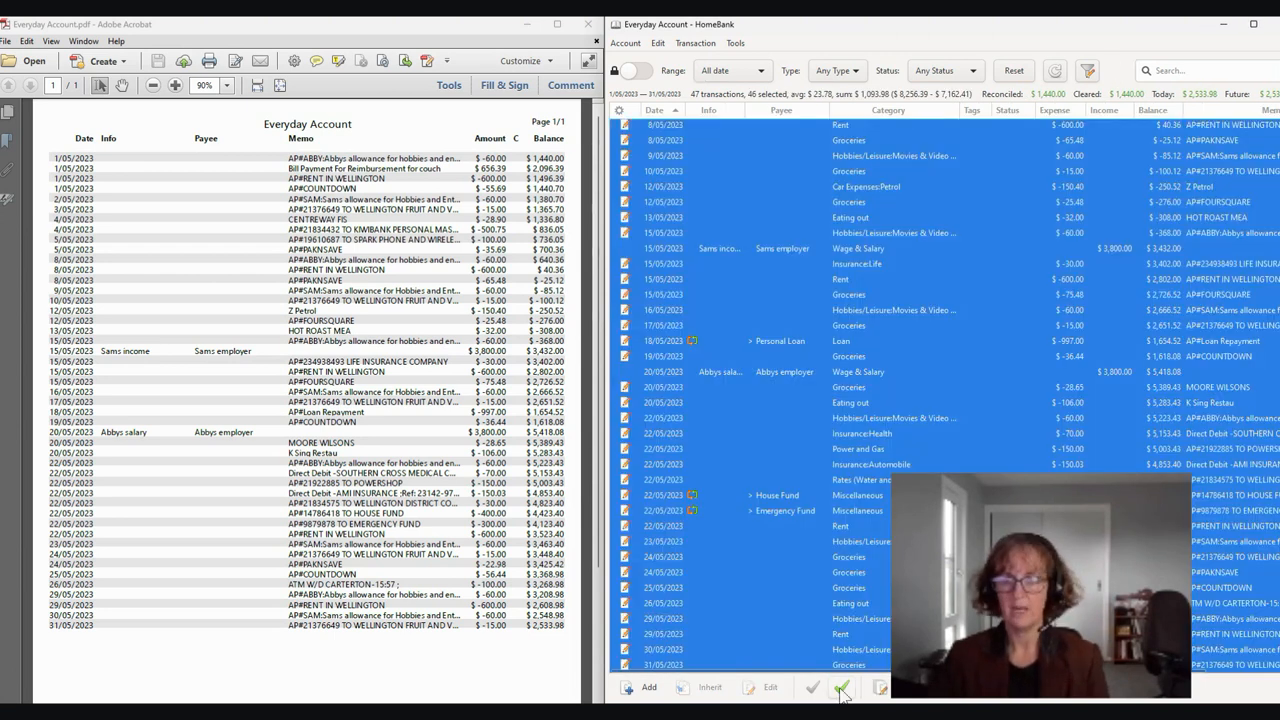
pyautogui.click(842, 688)
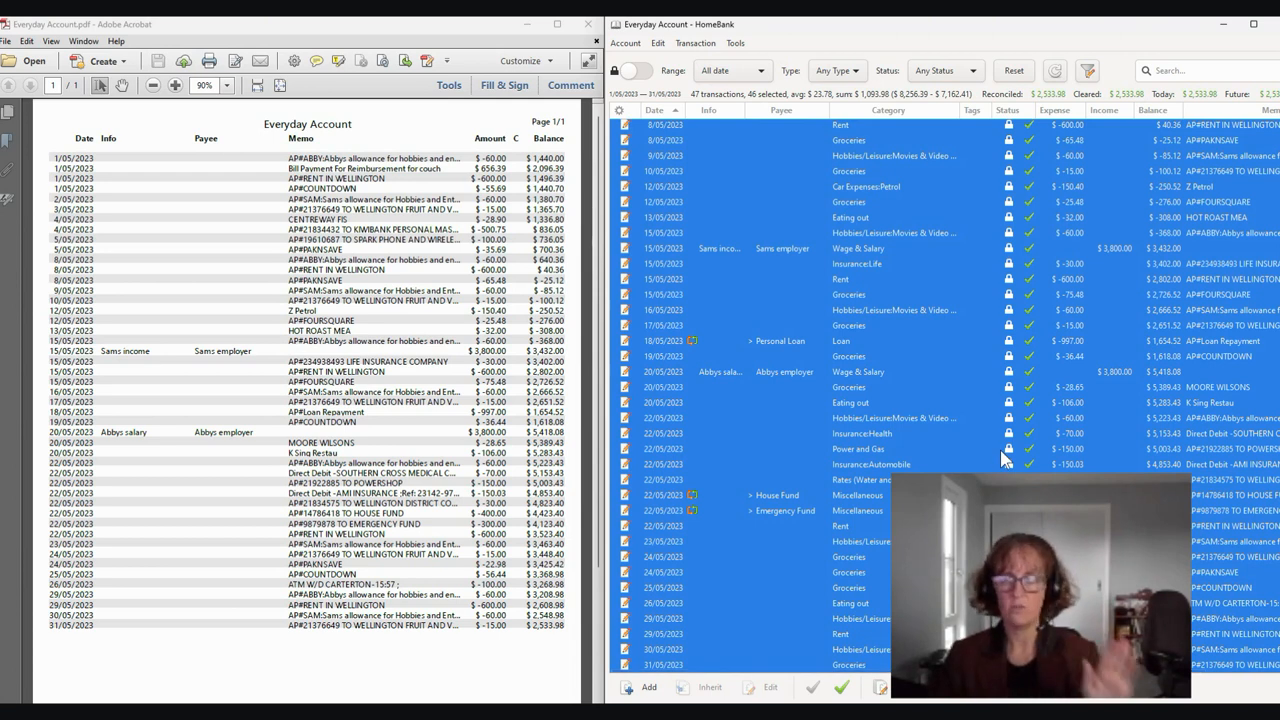
# - Undo the bulk reconcile, returning the reconciled total to $1,440.00
pyautogui.click(632, 70)
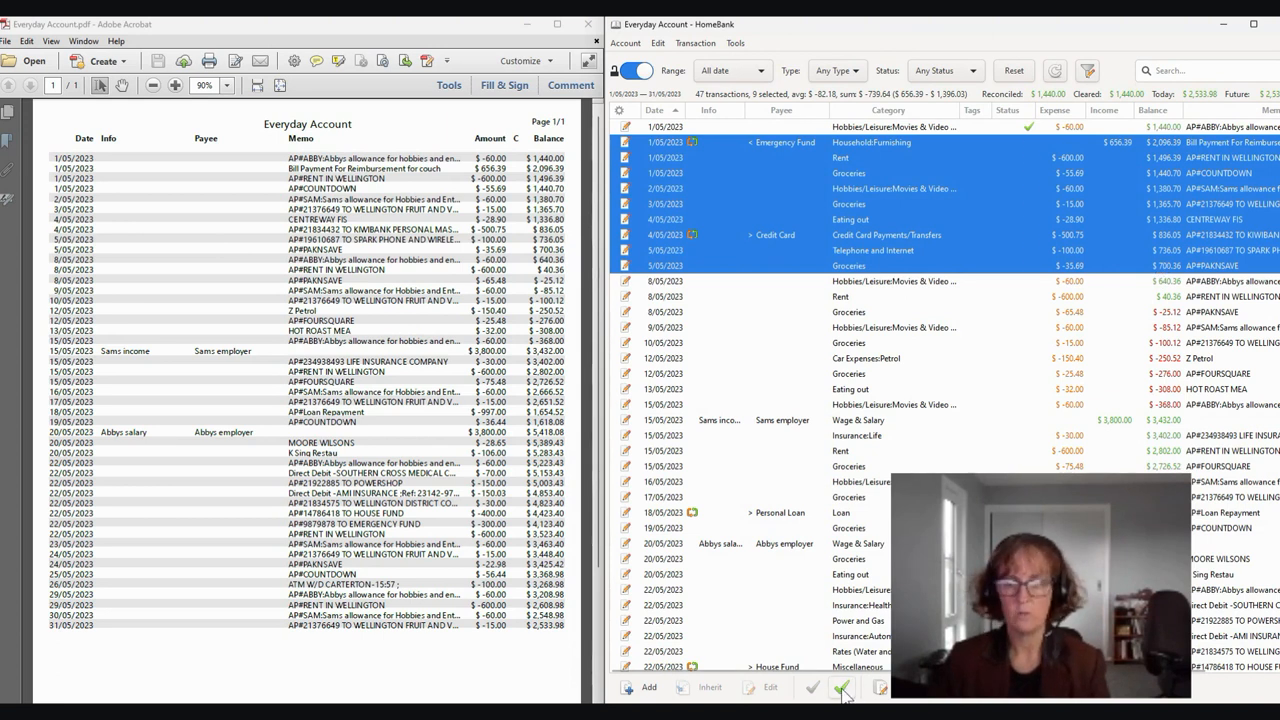
# - Mark the selected 1–5 May transactions reconciled and review the rest of the list
pyautogui.click(842, 688)
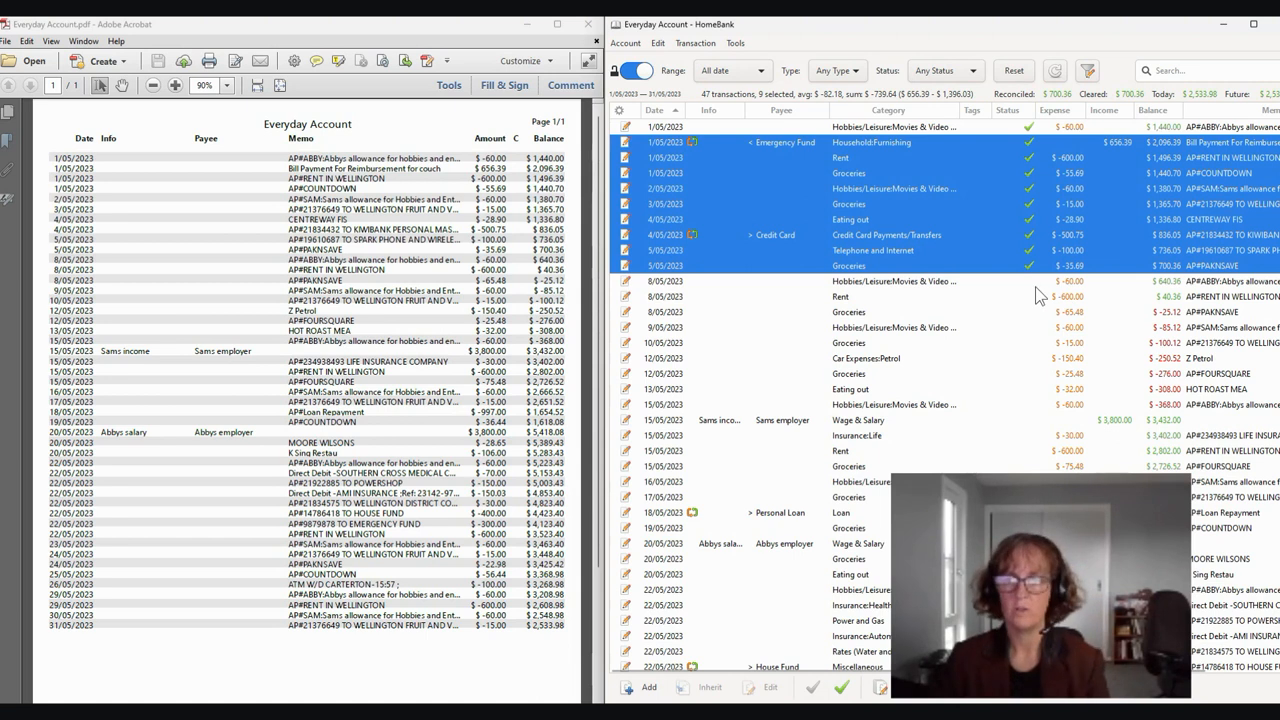
pyautogui.moveTo(1062, 364)
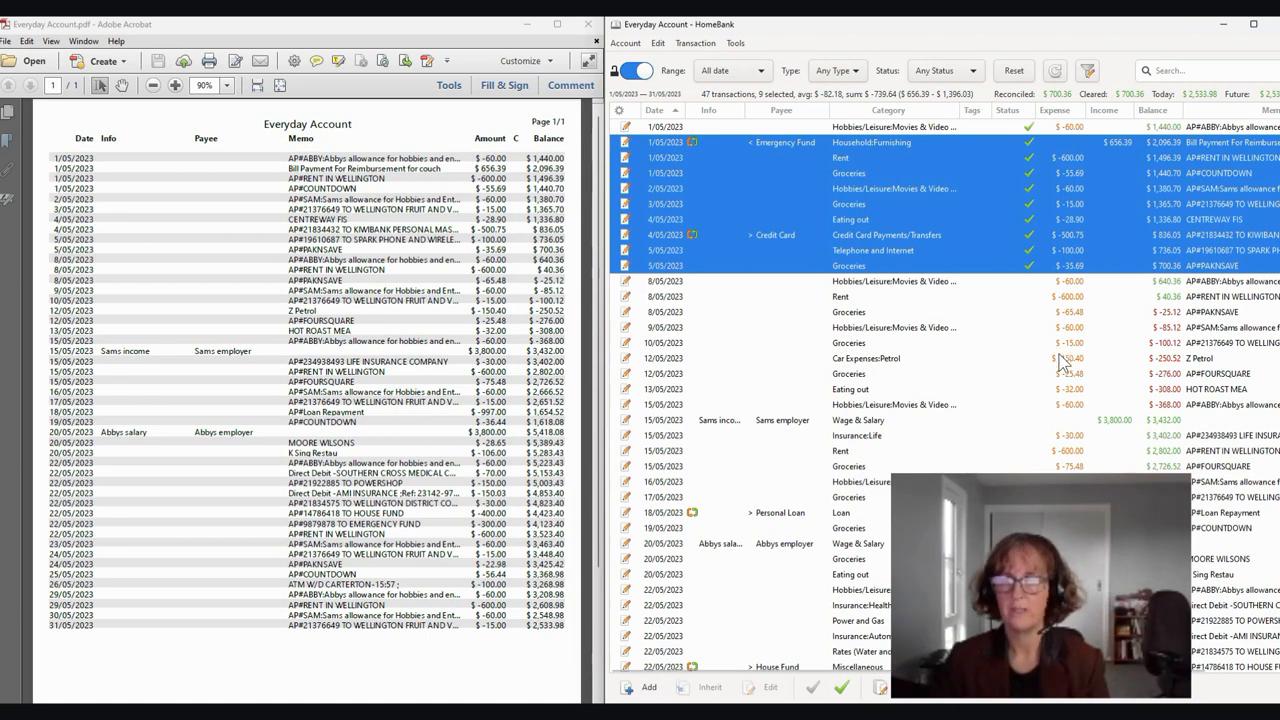
pyautogui.moveTo(1048, 356)
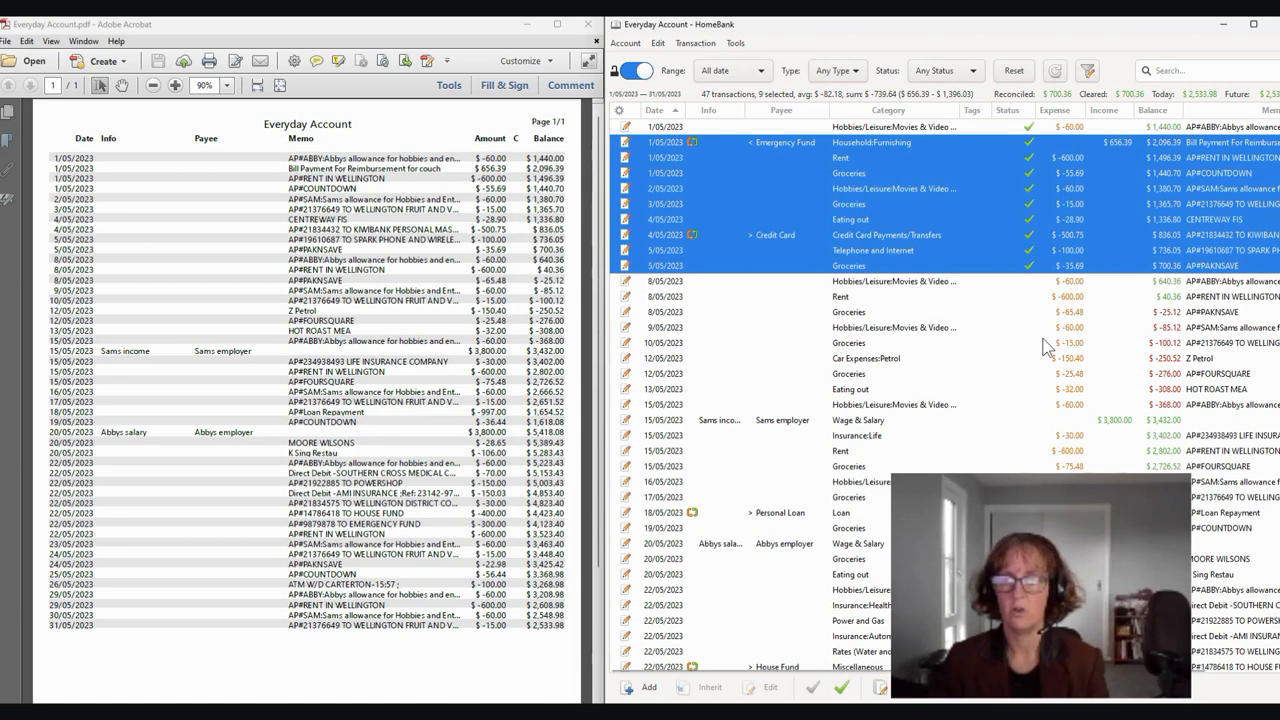
pyautogui.moveTo(1028, 364)
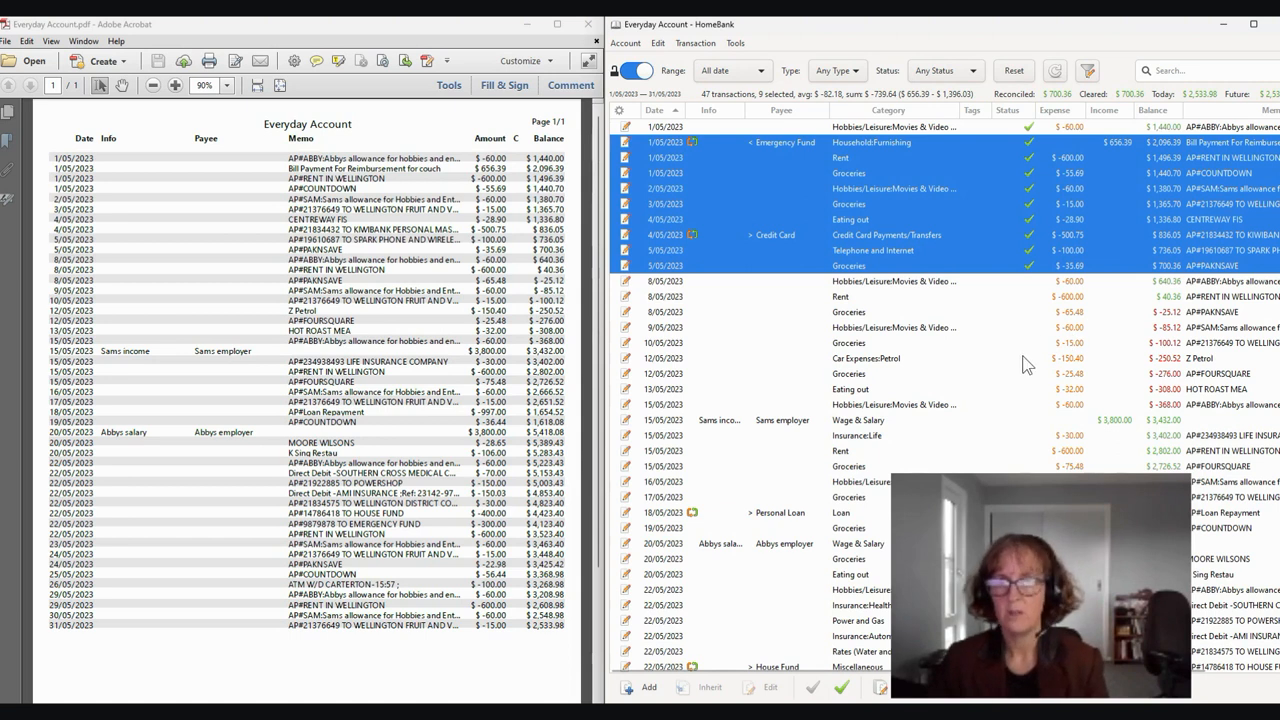
pyautogui.scroll(-3)
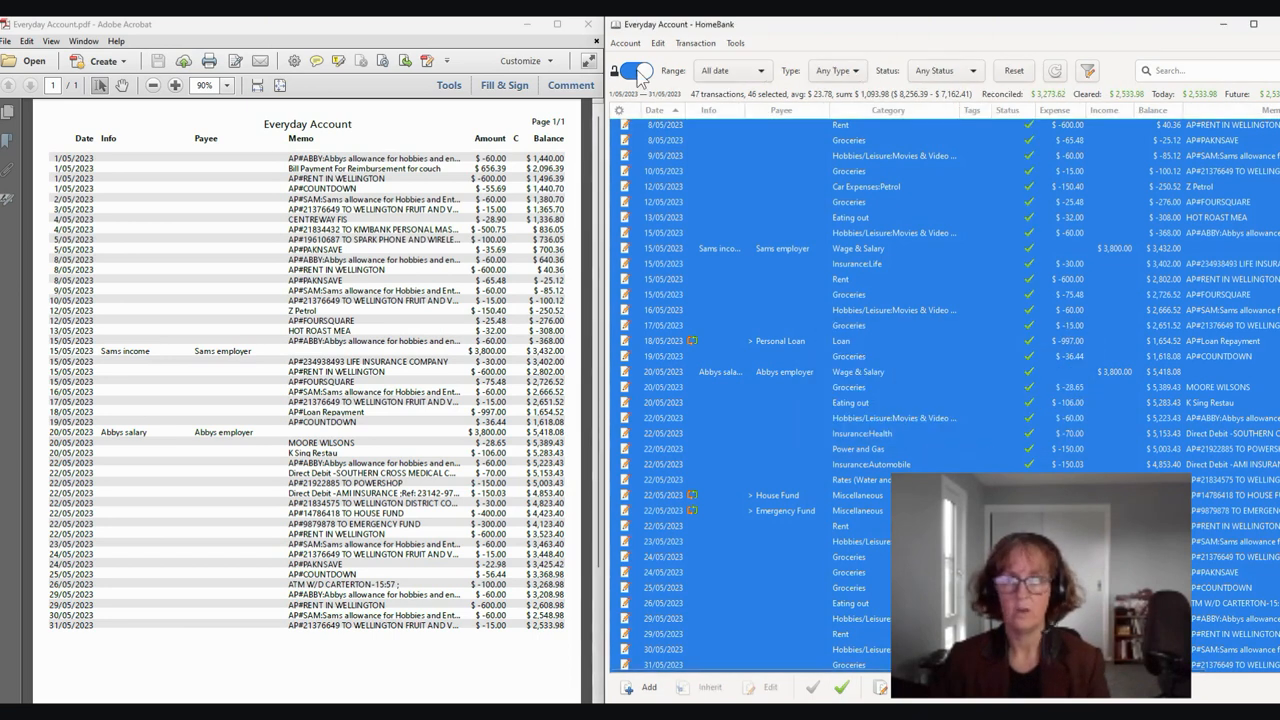
pyautogui.click(632, 70)
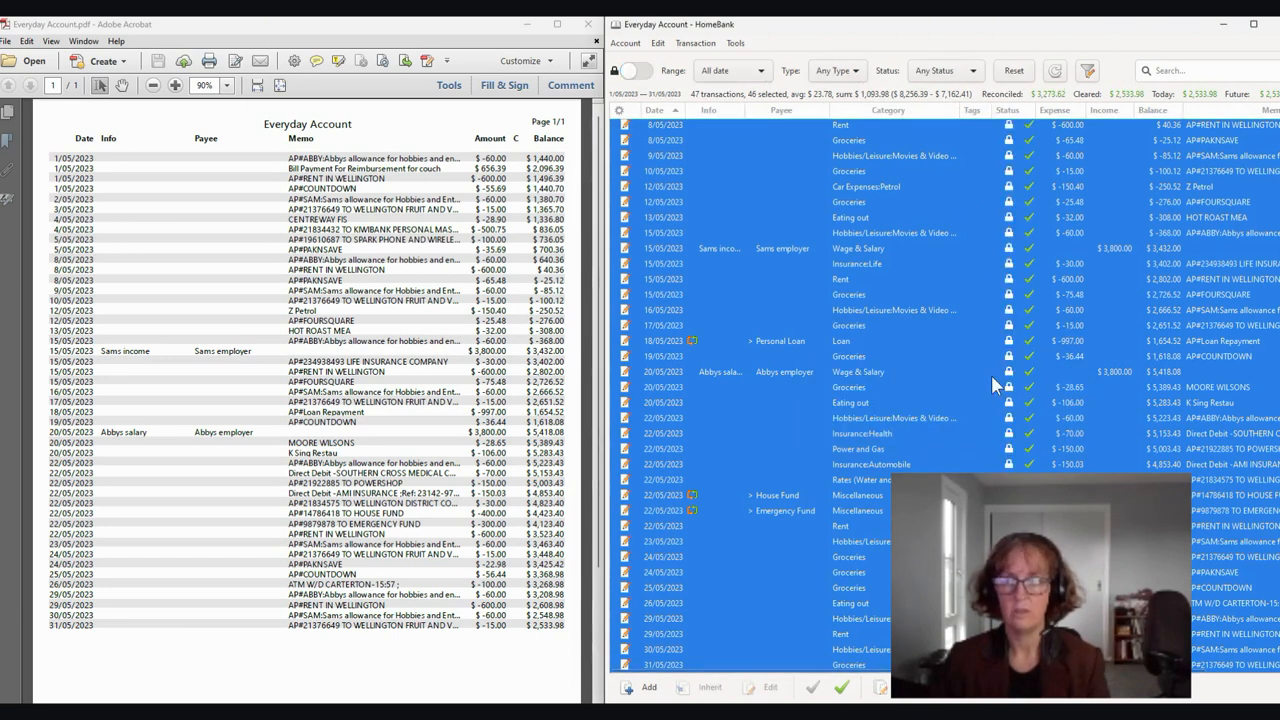
pyautogui.scroll(-3)
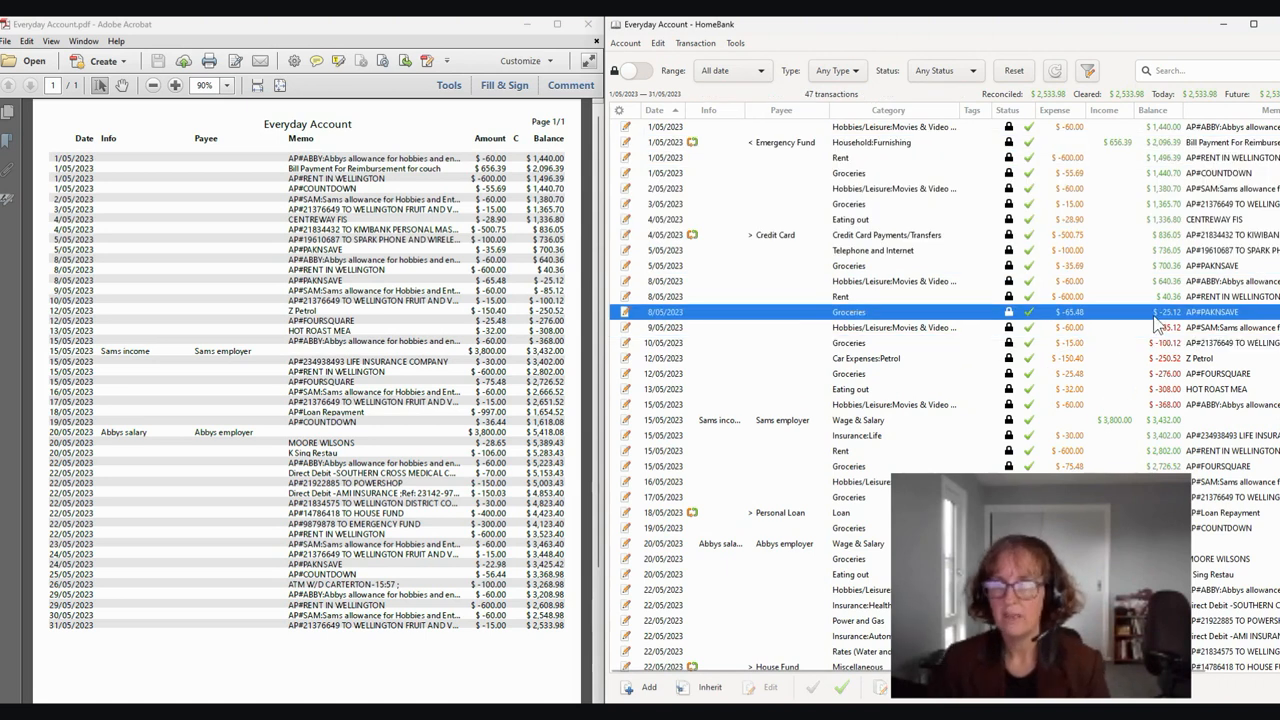
pyautogui.moveTo(1136, 396)
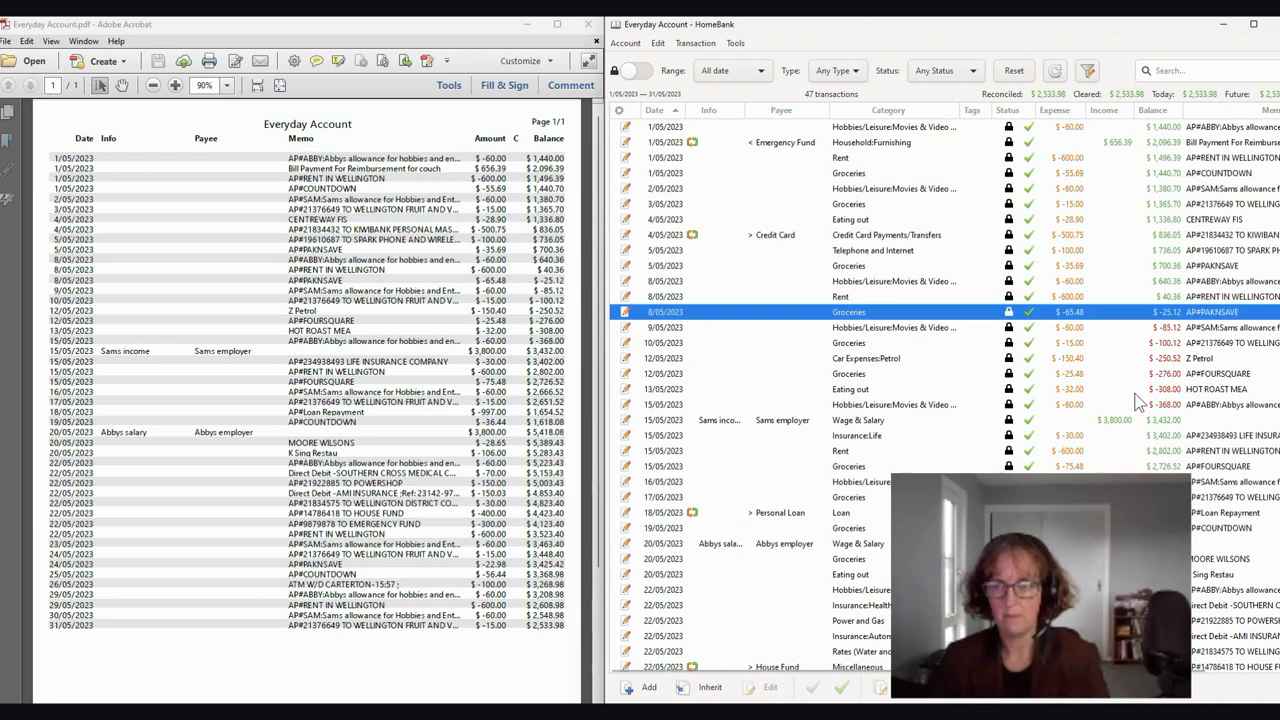
pyautogui.moveTo(1116, 432)
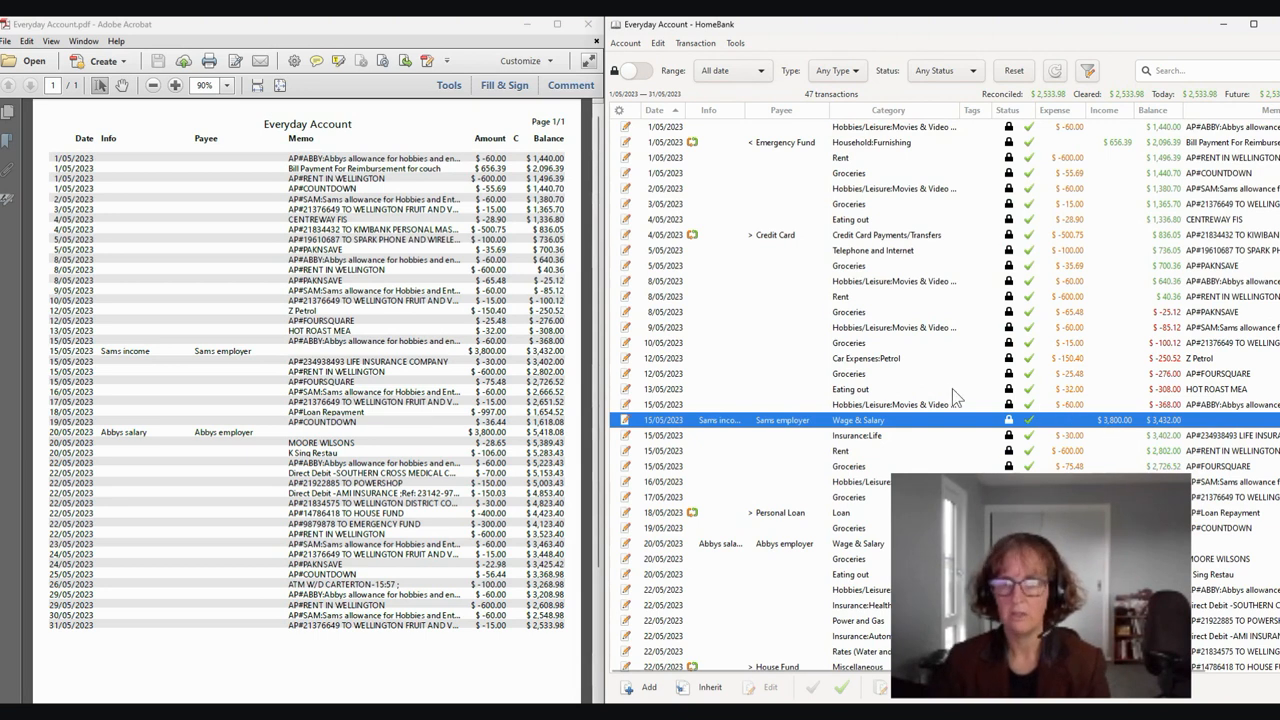
pyautogui.moveTo(1028, 342)
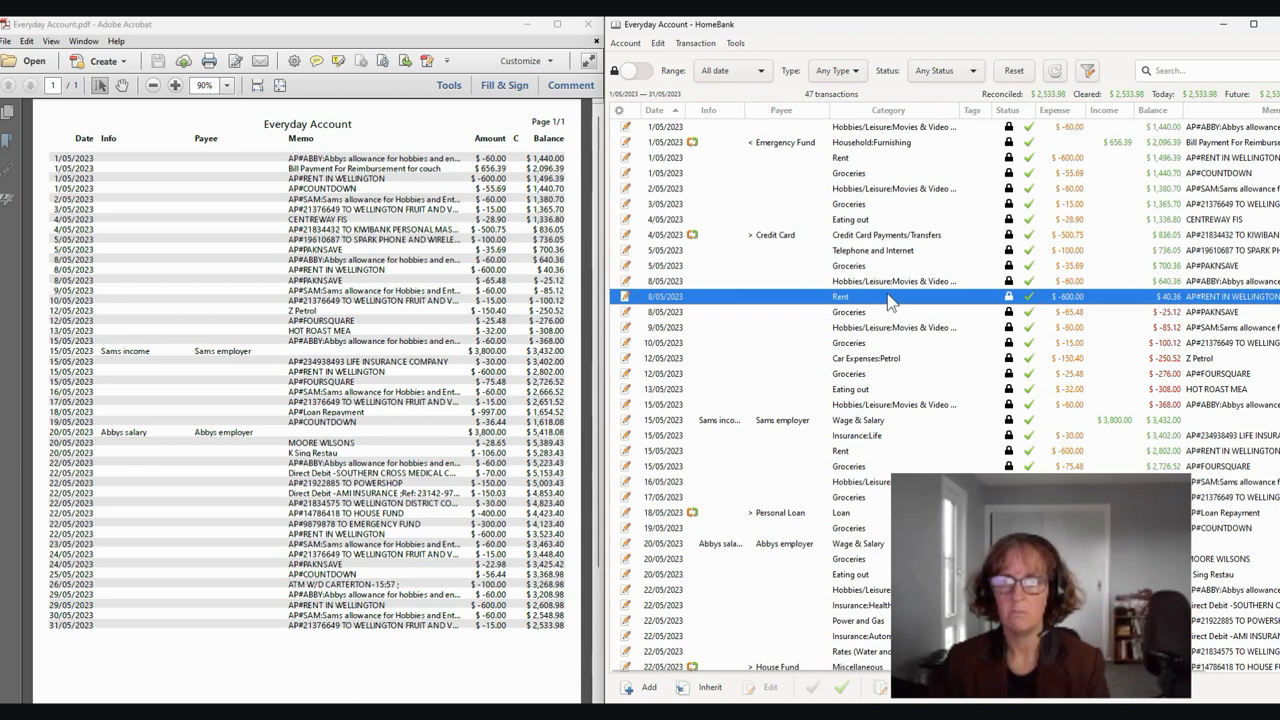
pyautogui.click(870, 250)
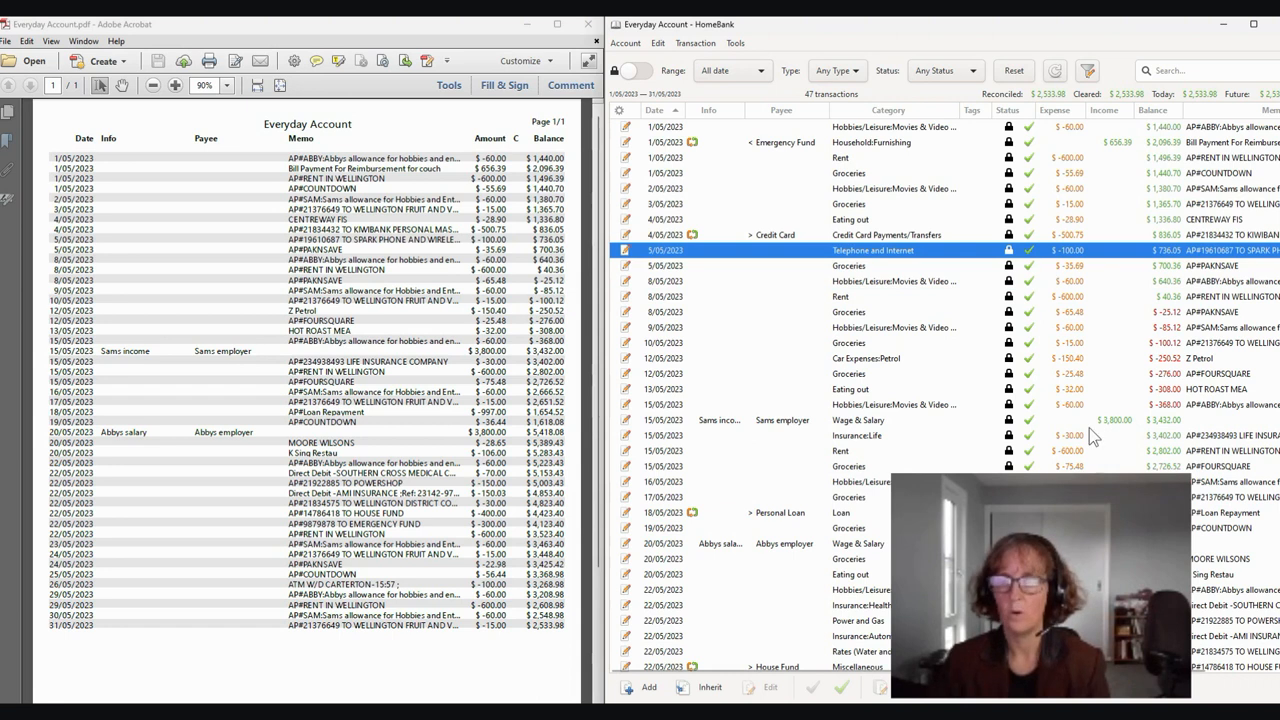
pyautogui.click(856, 420)
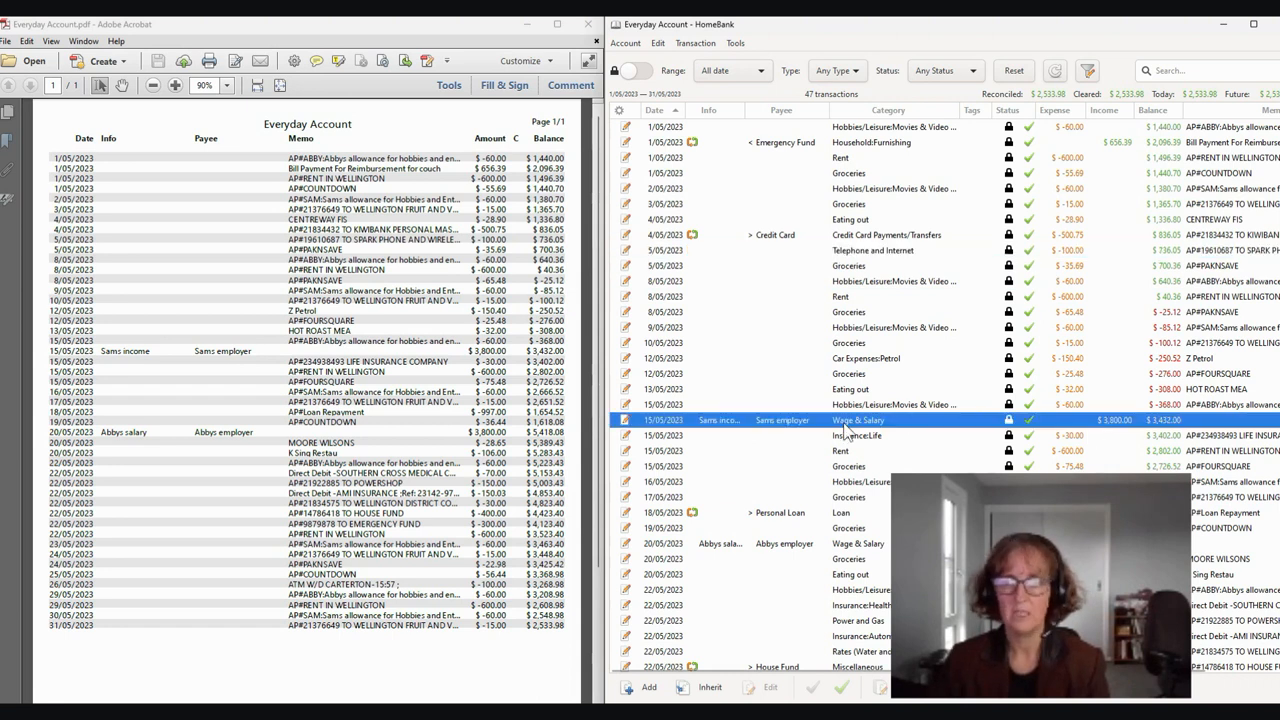
pyautogui.moveTo(938, 450)
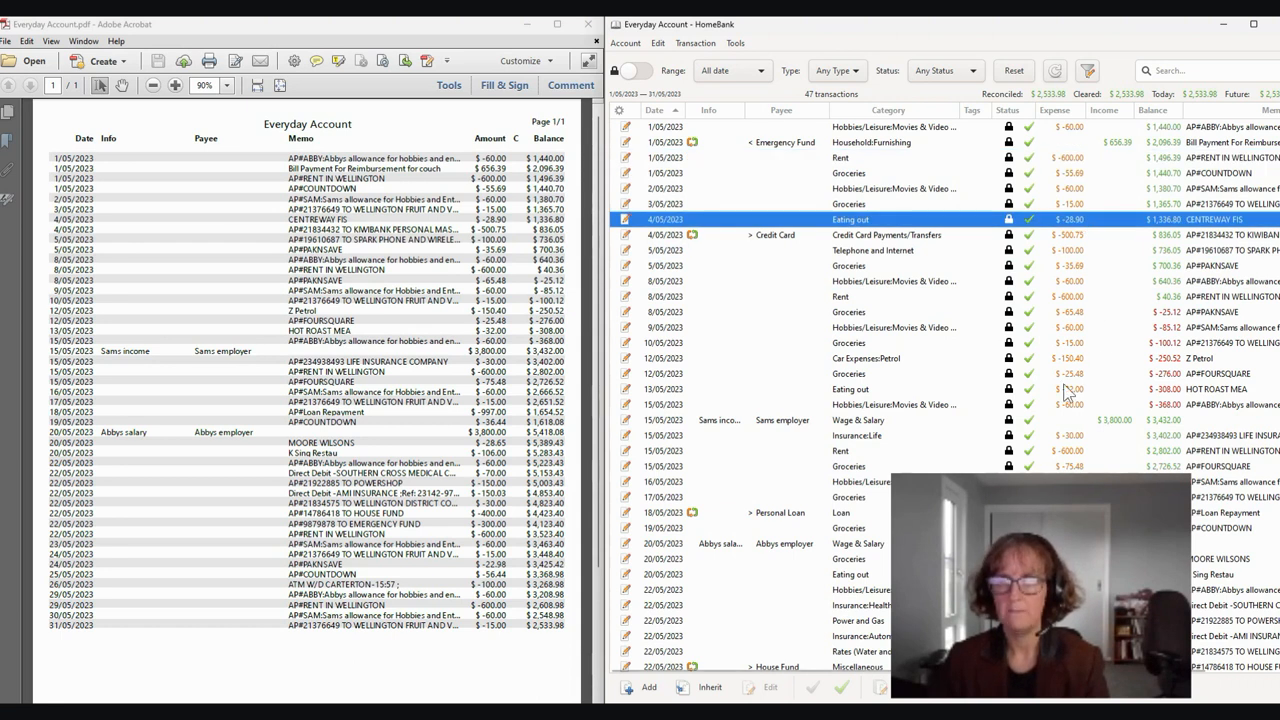
pyautogui.moveTo(930, 420)
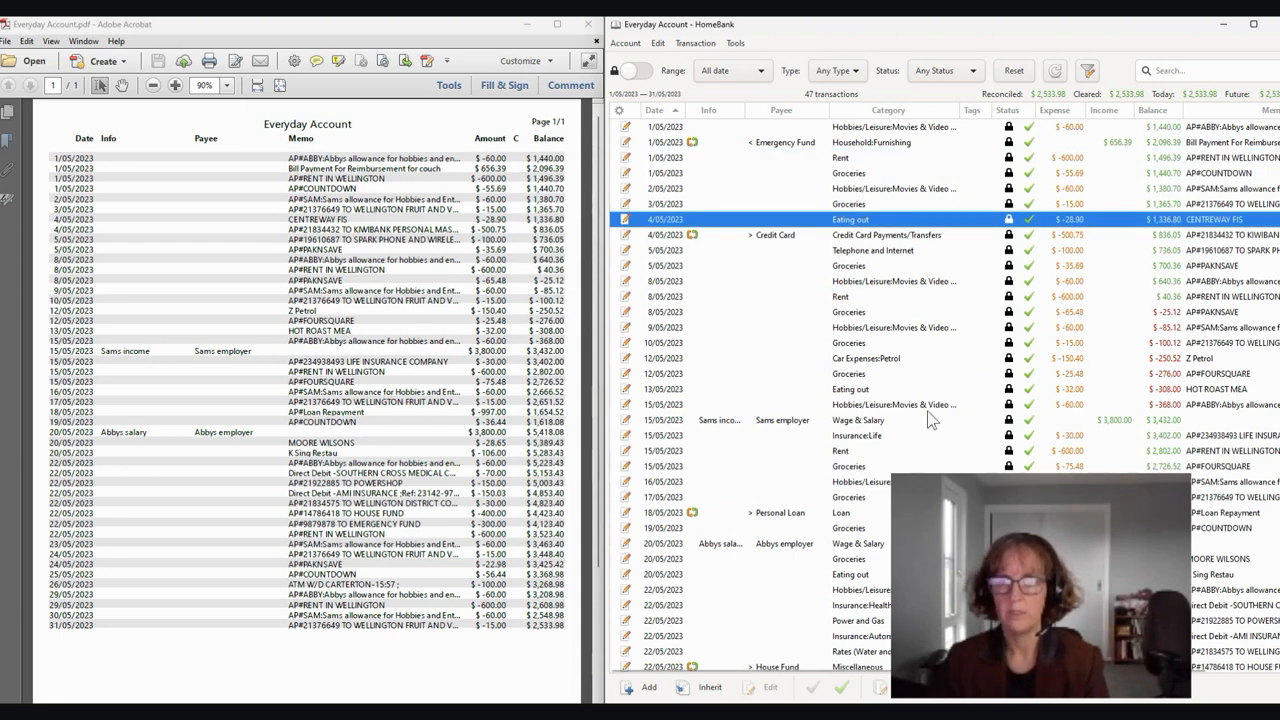
pyautogui.moveTo(1150, 340)
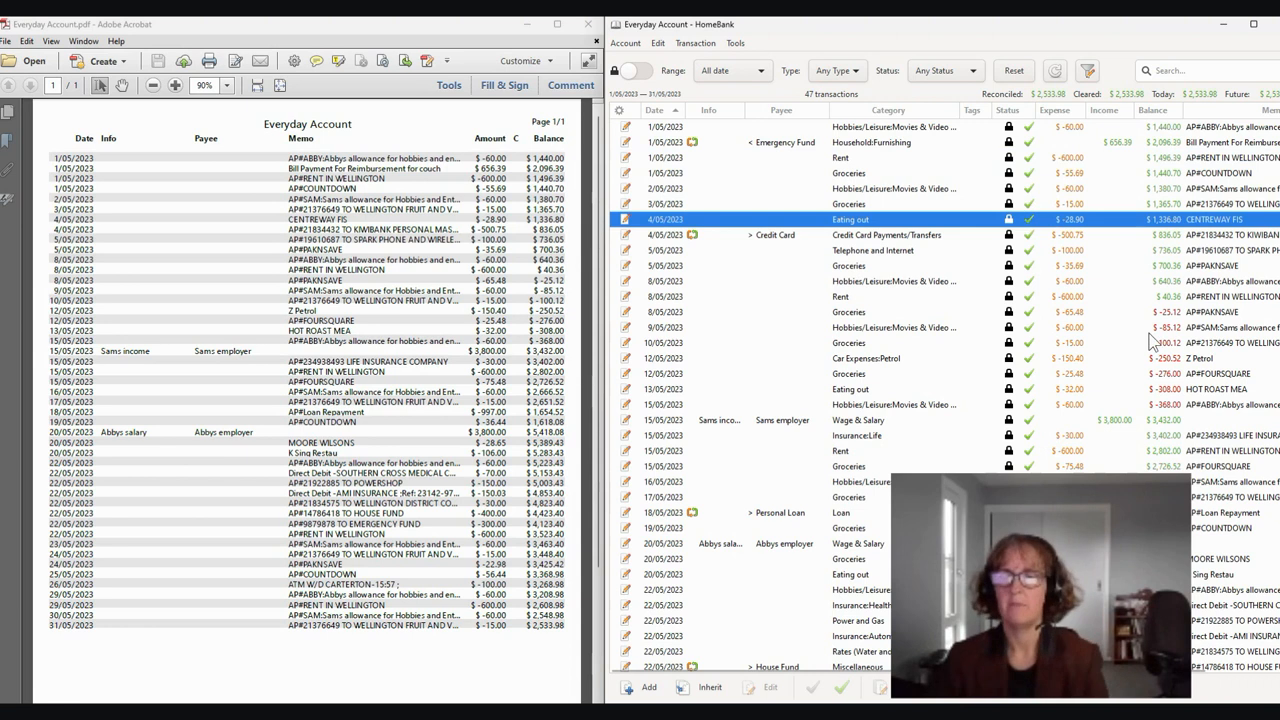
pyautogui.moveTo(1136, 390)
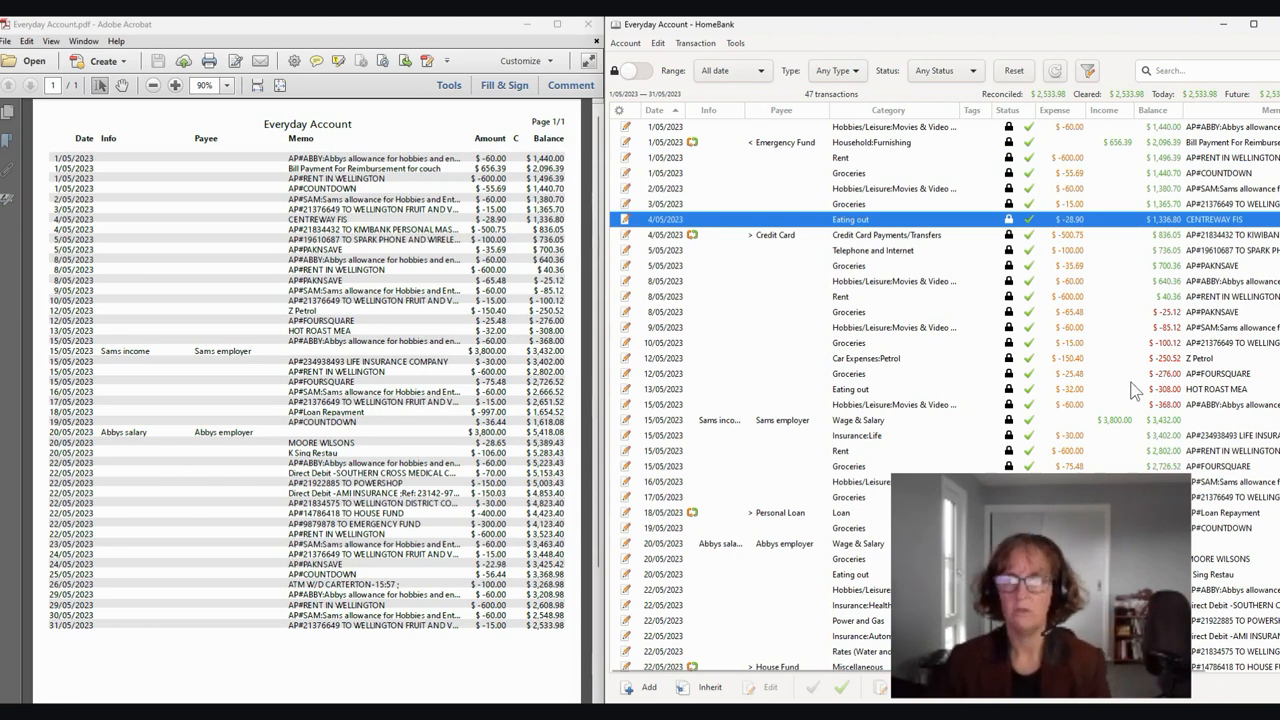
pyautogui.moveTo(808, 348)
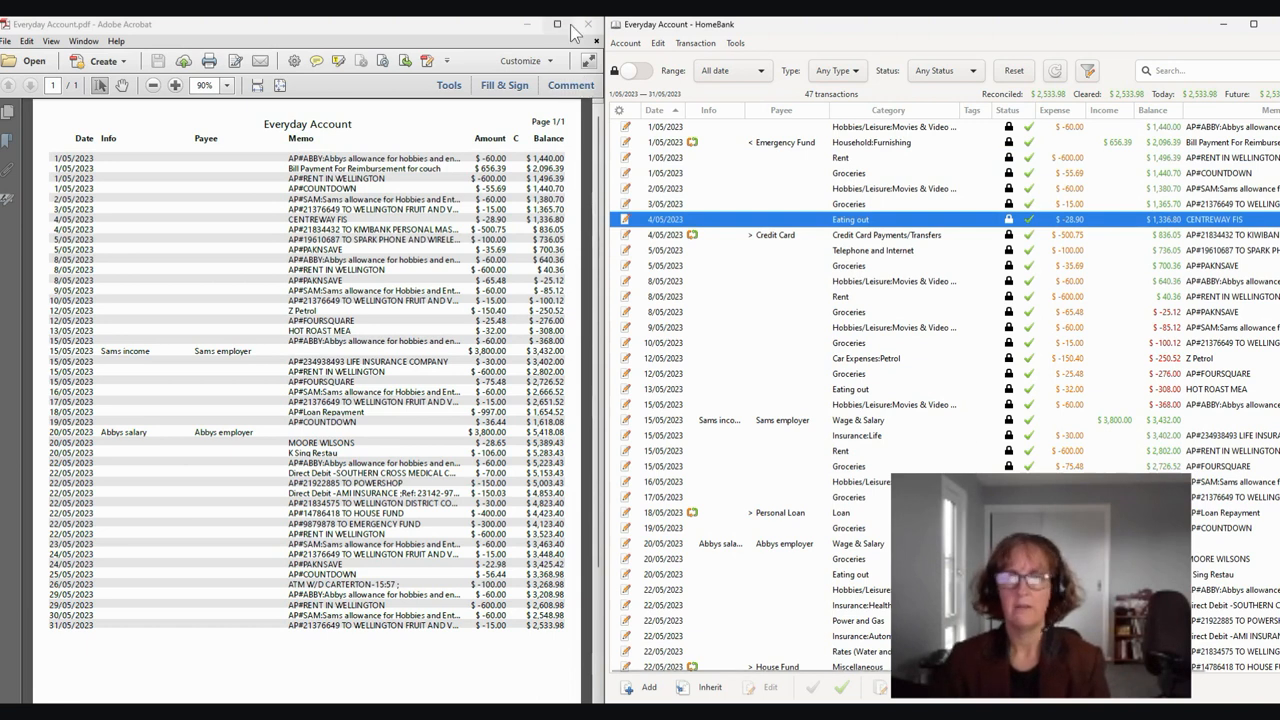
pyautogui.moveTo(588, 24)
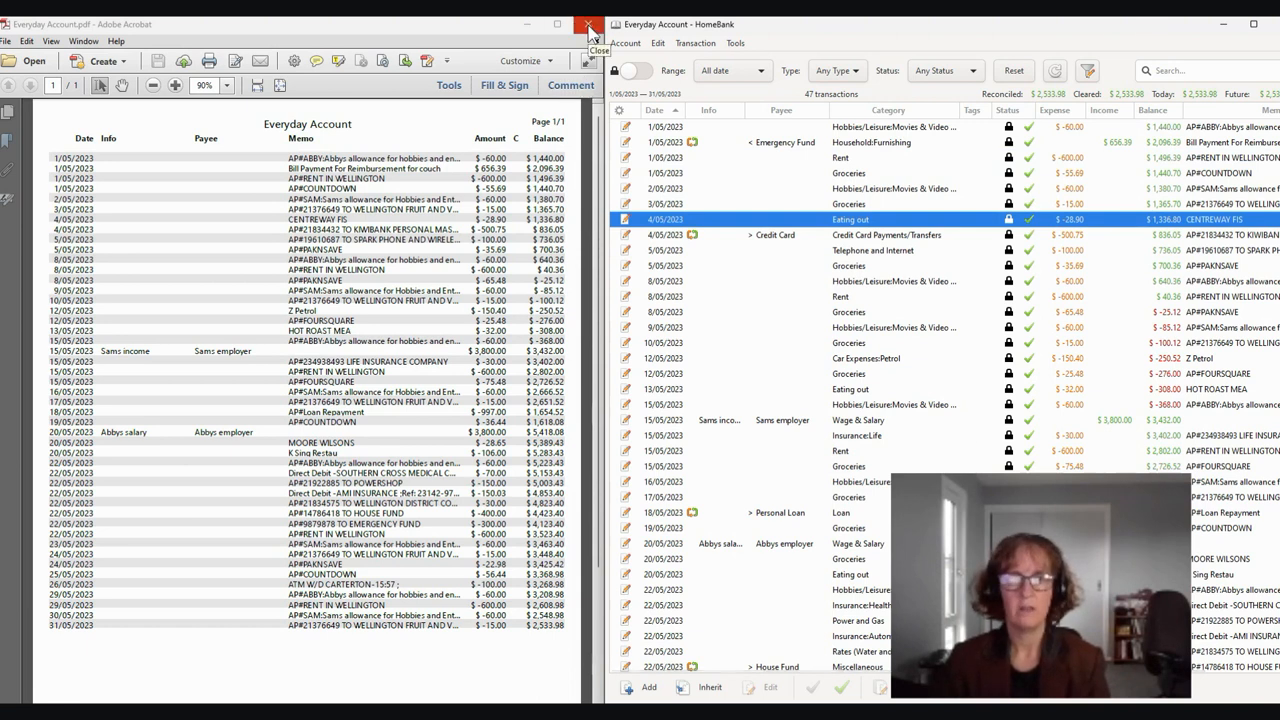
# - Close the Everyday Account register and save the HomeBank budget file
pyautogui.click(588, 24)
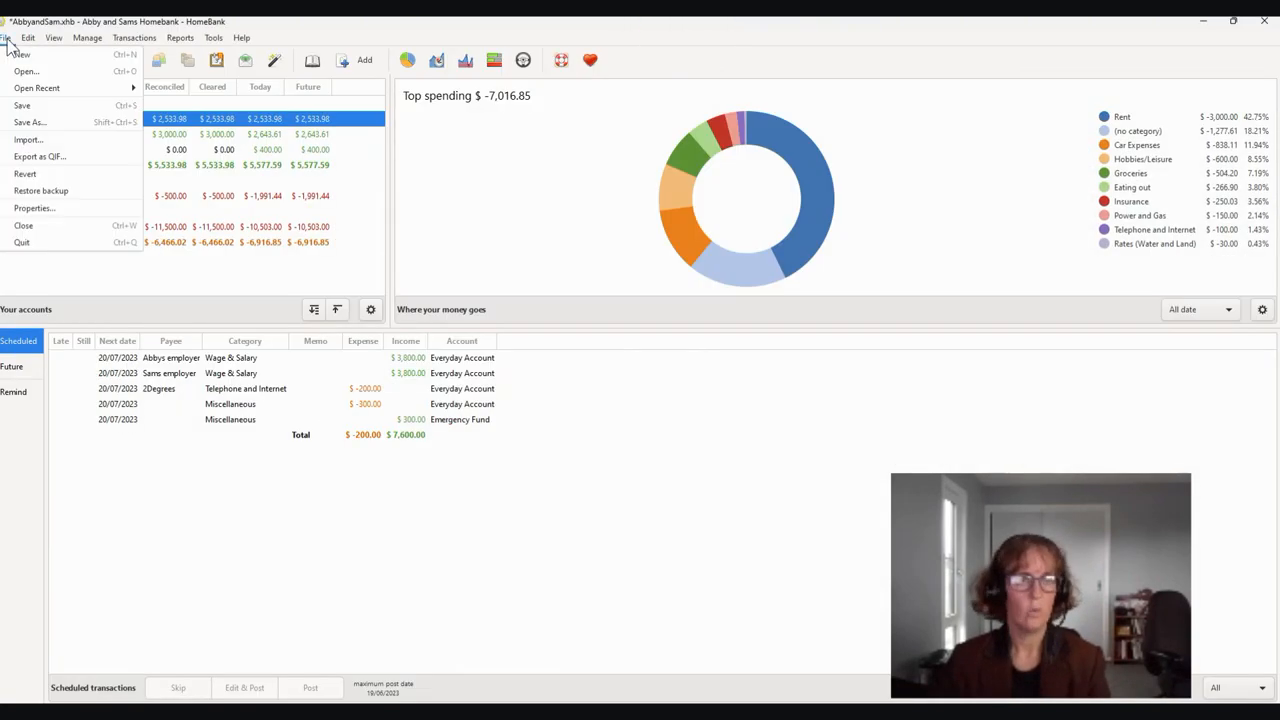
pyautogui.moveTo(22, 104)
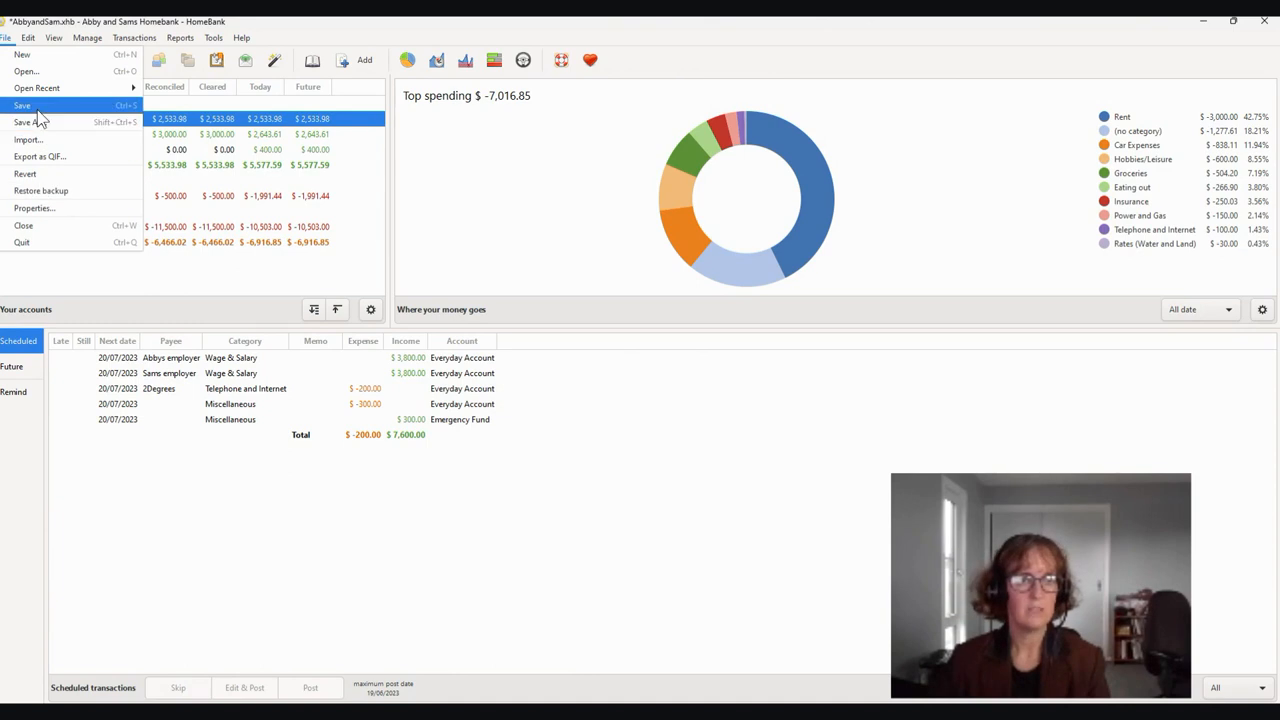
pyautogui.click(22, 104)
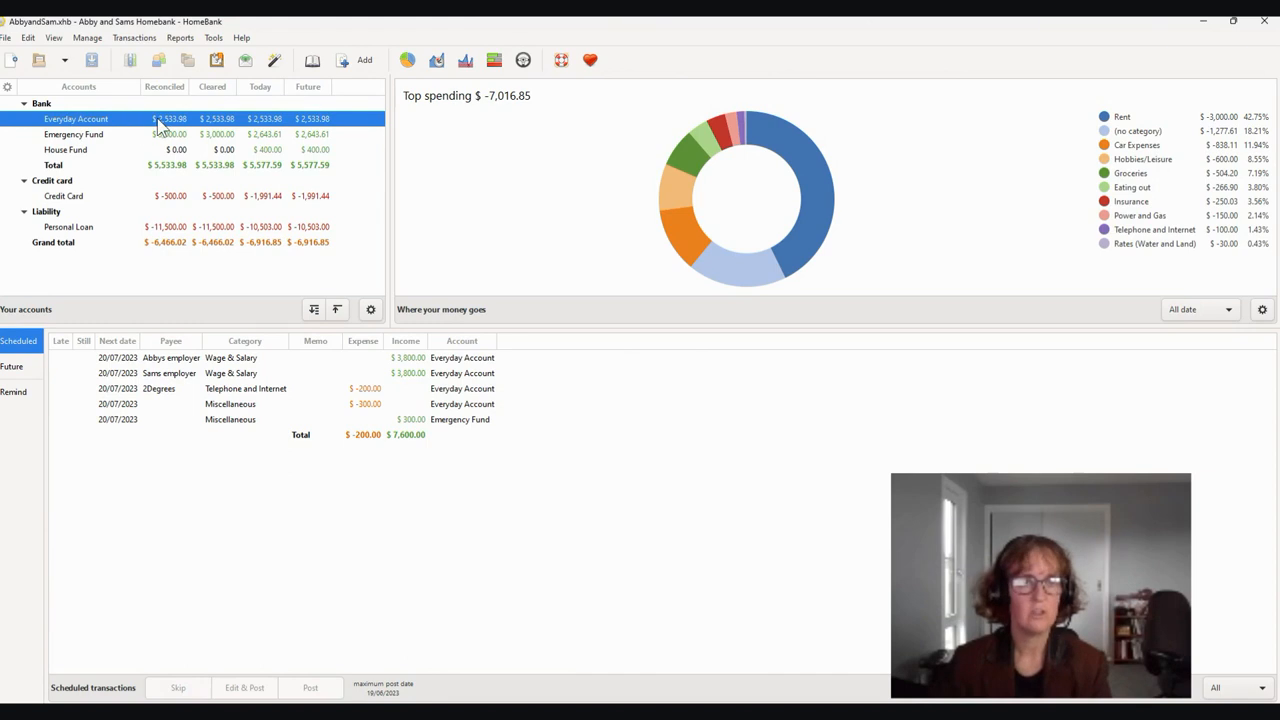
pyautogui.moveTo(304, 130)
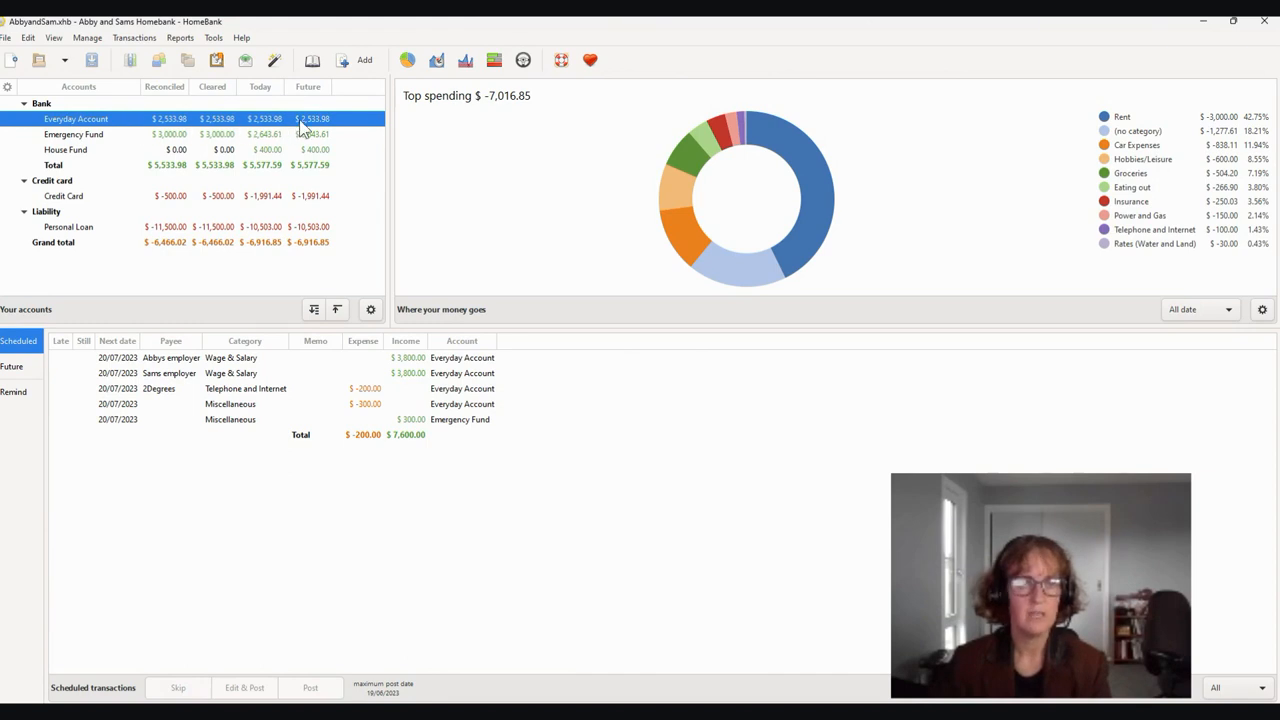
pyautogui.moveTo(220, 122)
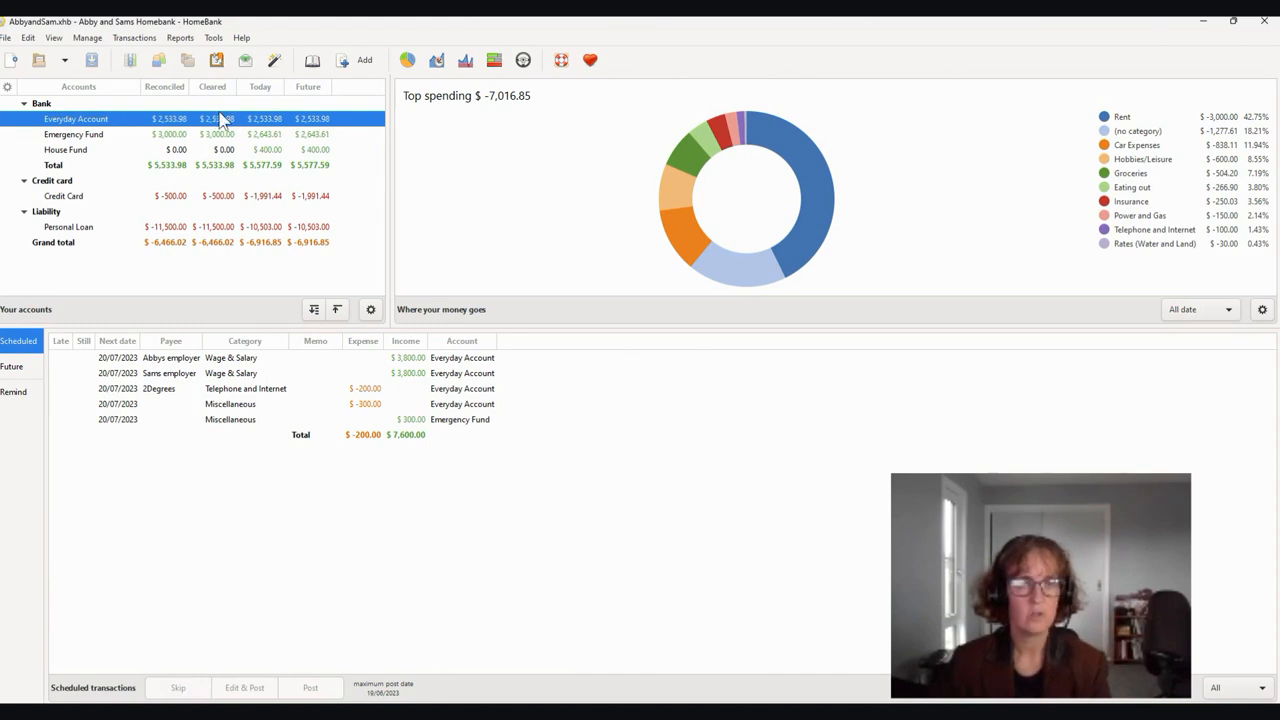
pyautogui.moveTo(220, 124)
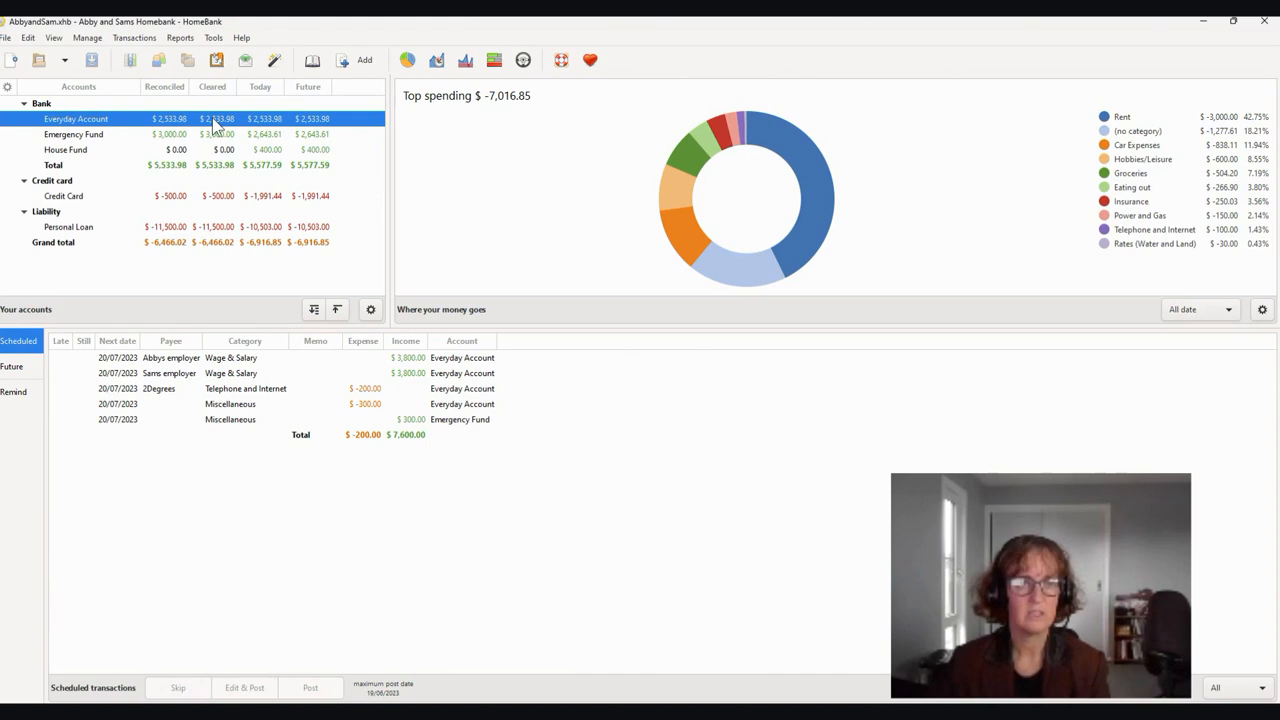
pyautogui.moveTo(268, 128)
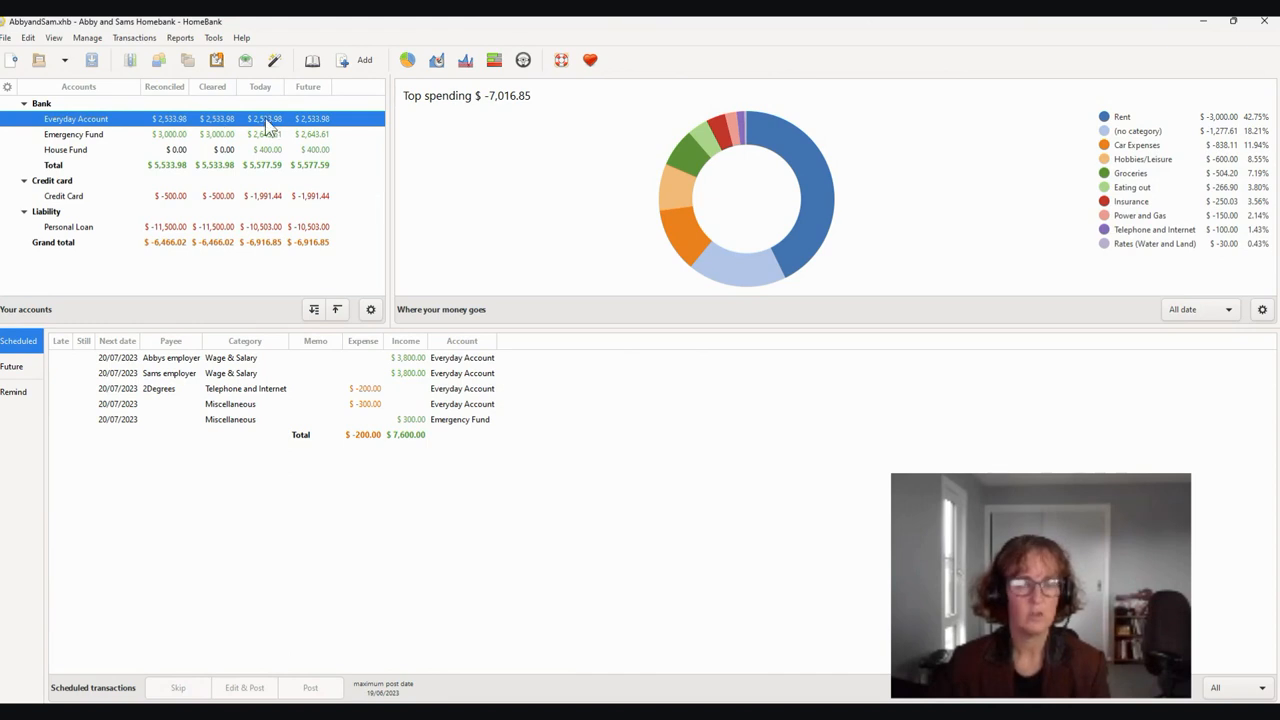
pyautogui.moveTo(318, 130)
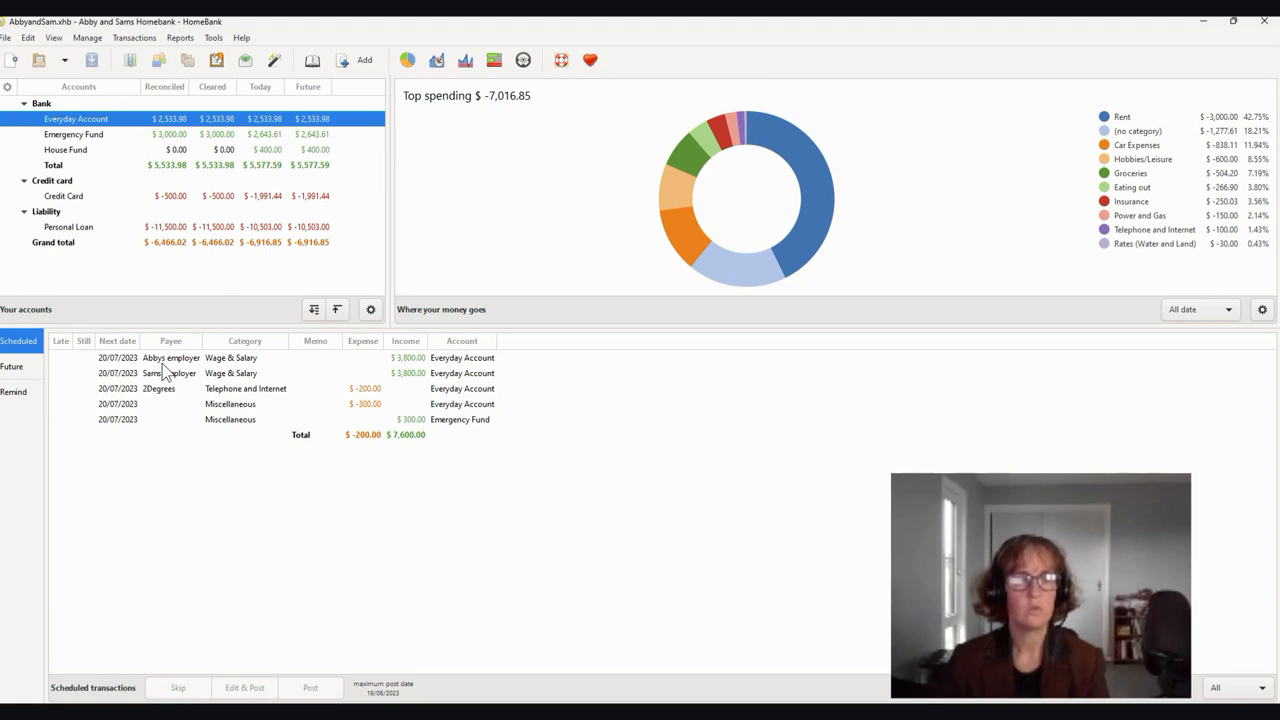
pyautogui.moveTo(248, 160)
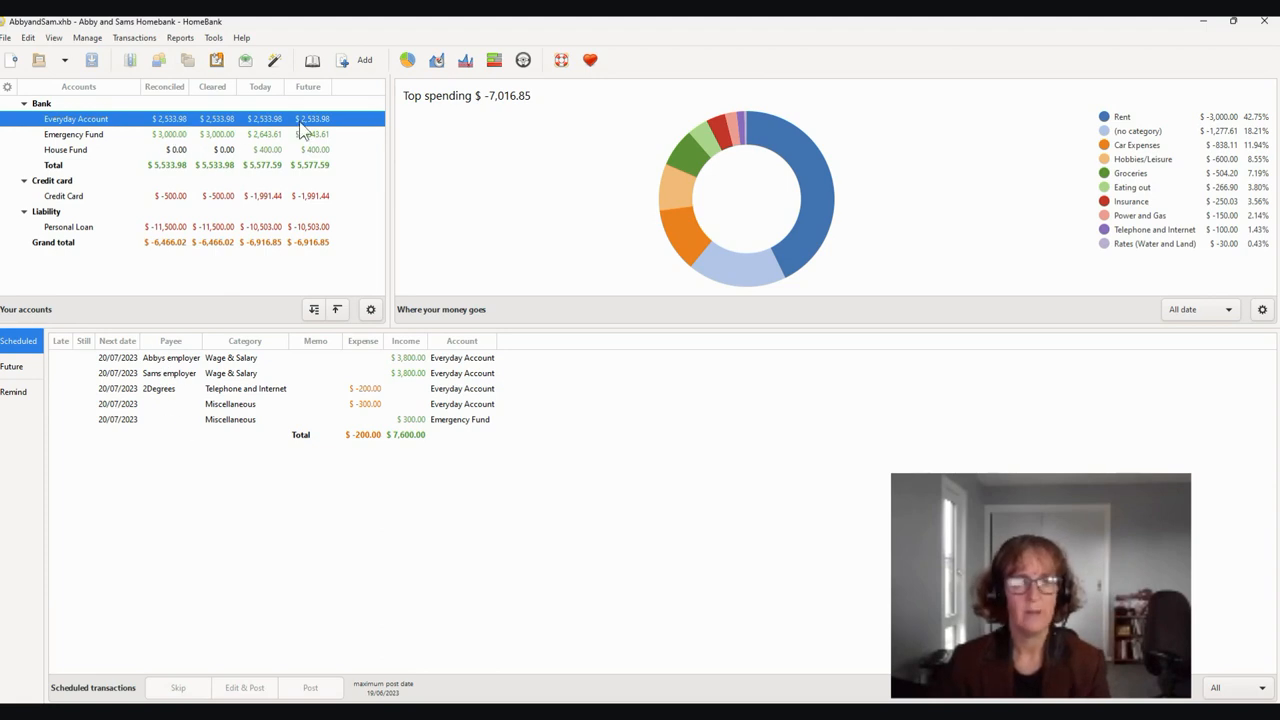
pyautogui.moveTo(316, 124)
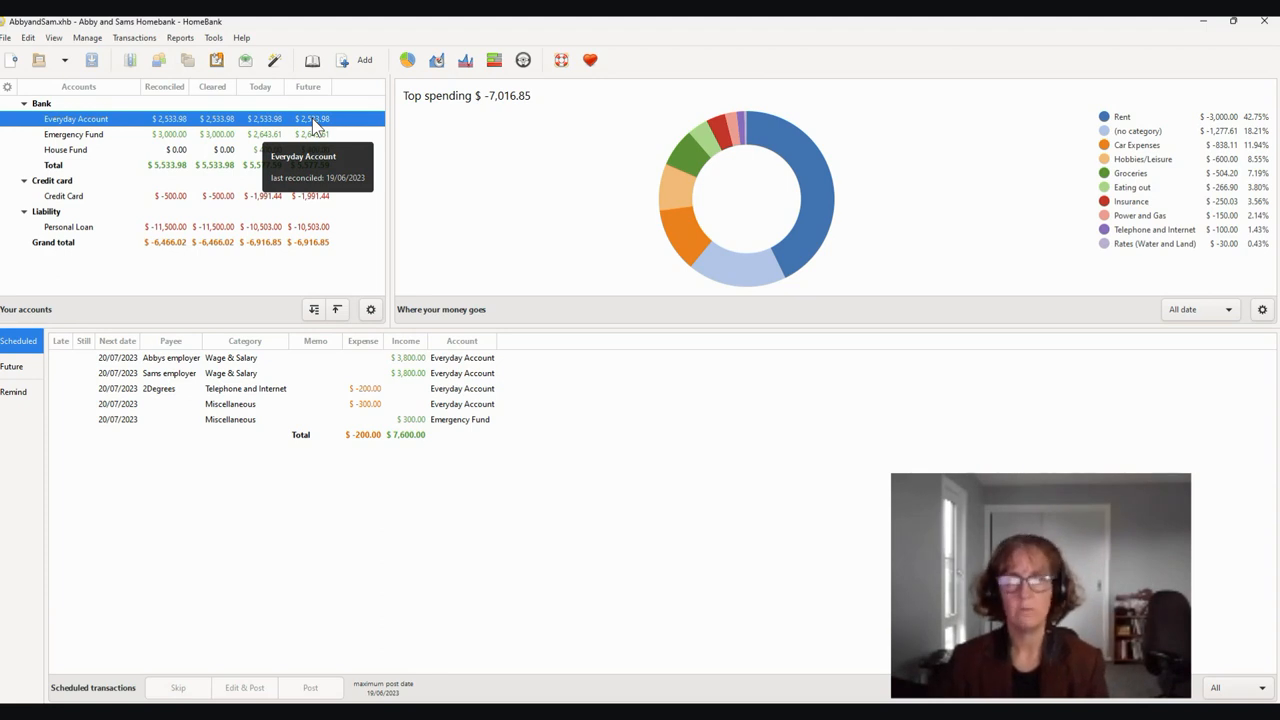
pyautogui.moveTo(136, 206)
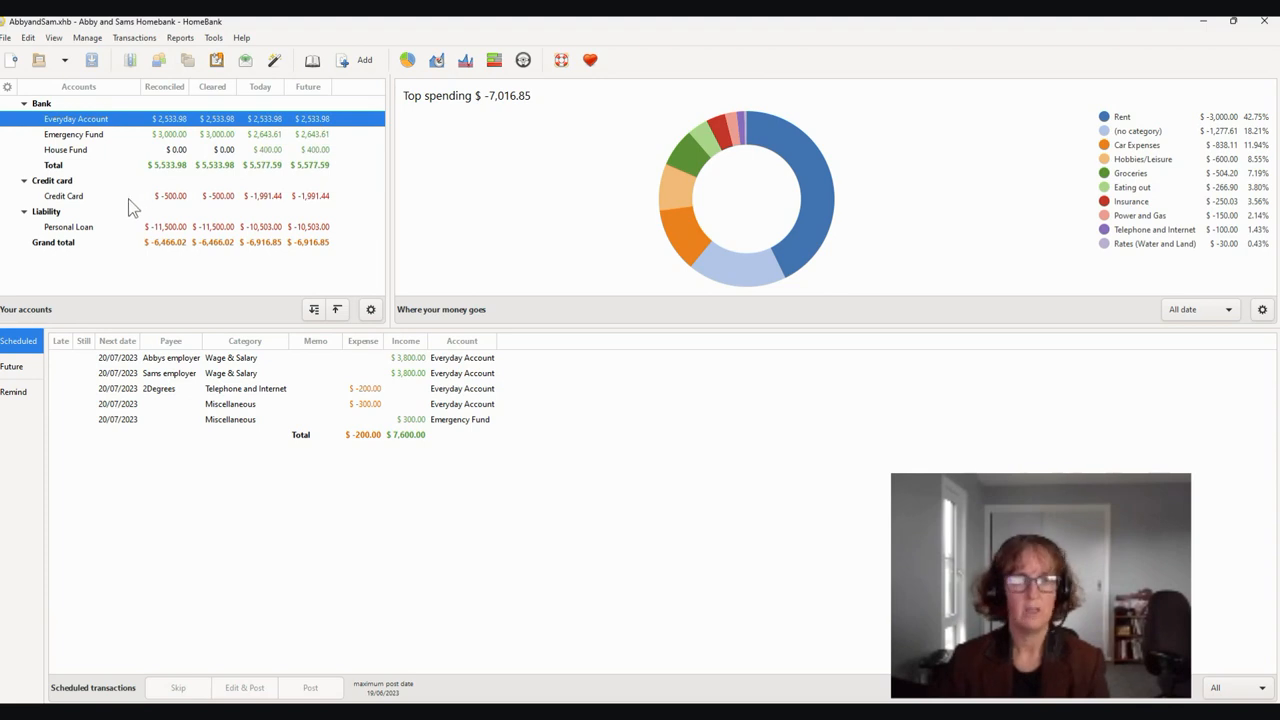
pyautogui.moveTo(140, 140)
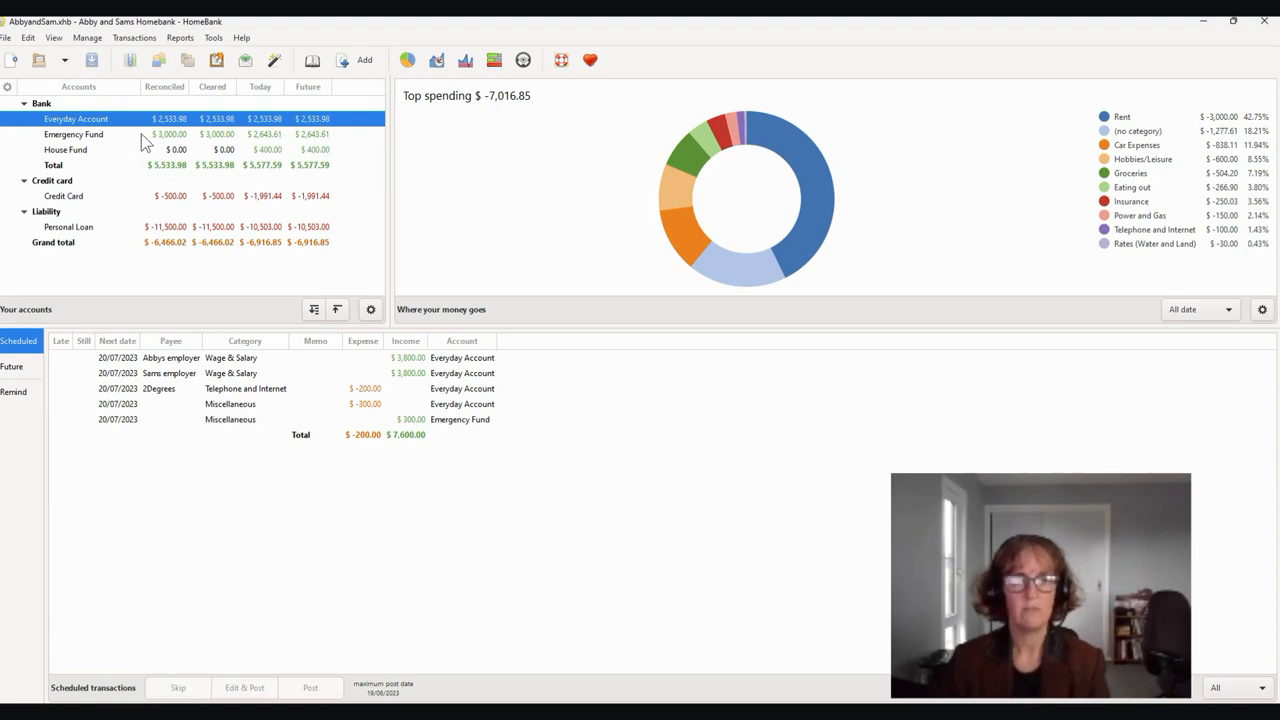
pyautogui.moveTo(148, 198)
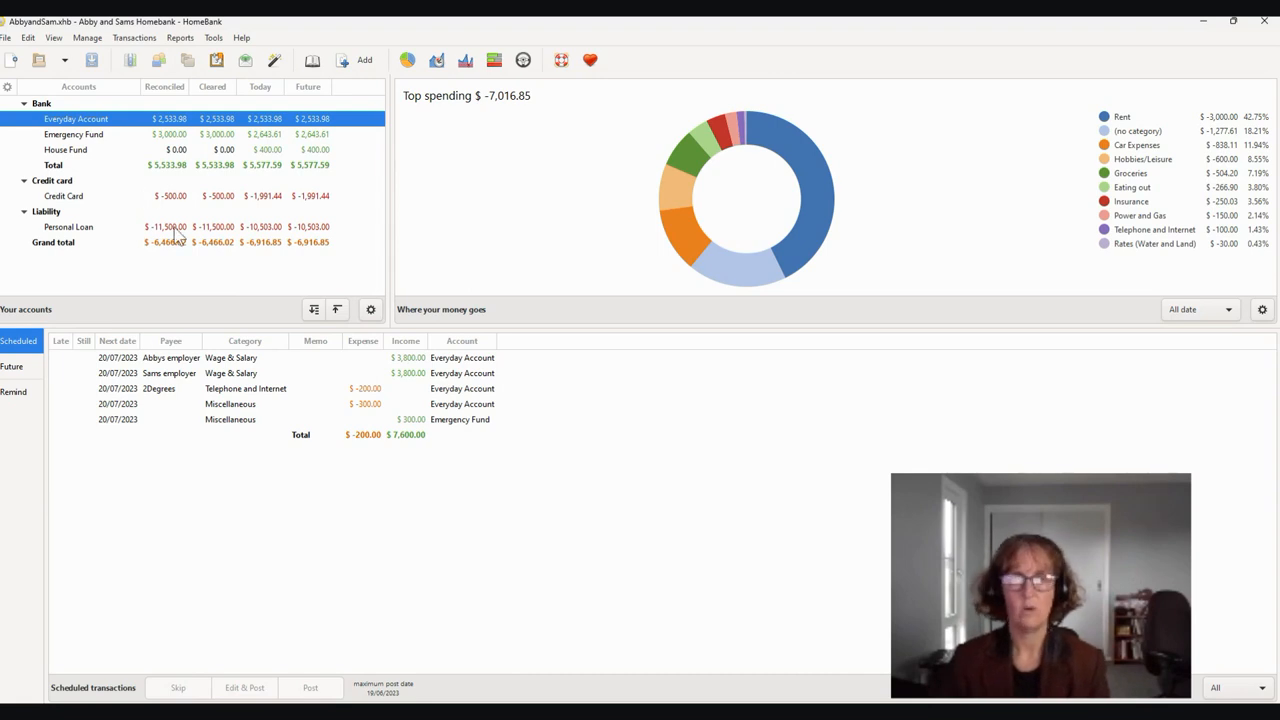
pyautogui.moveTo(290, 256)
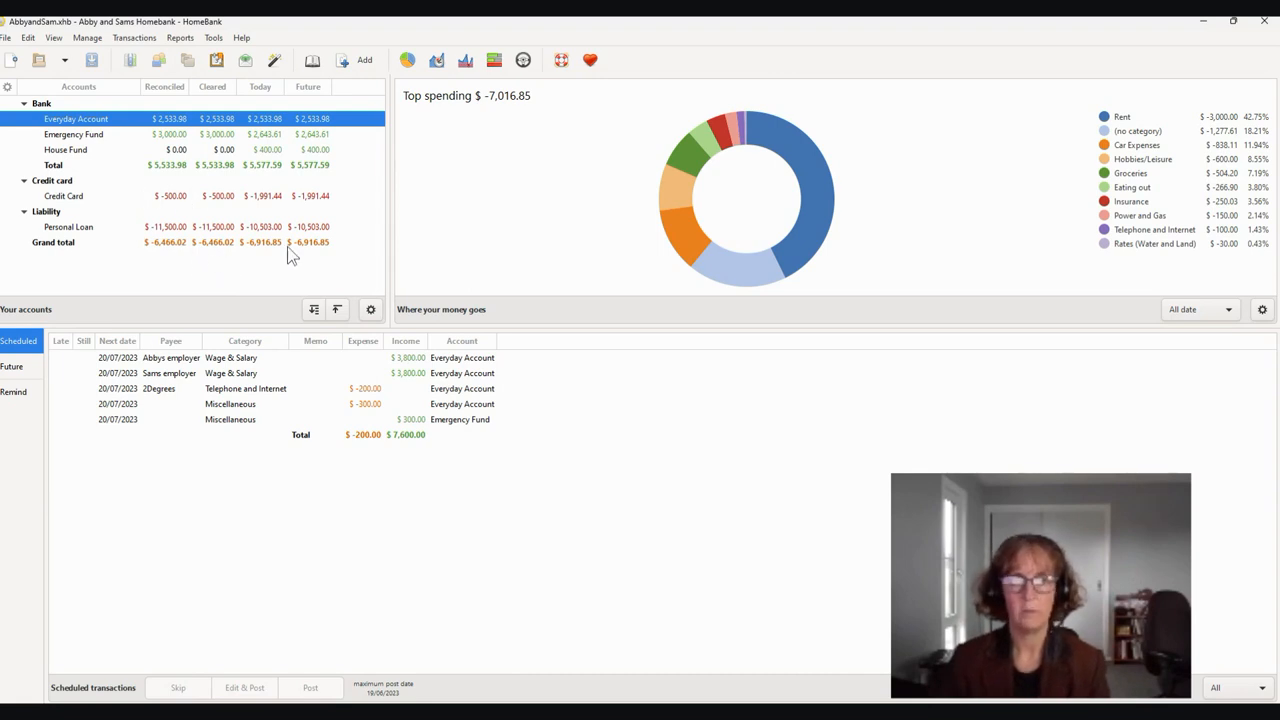
pyautogui.moveTo(292, 206)
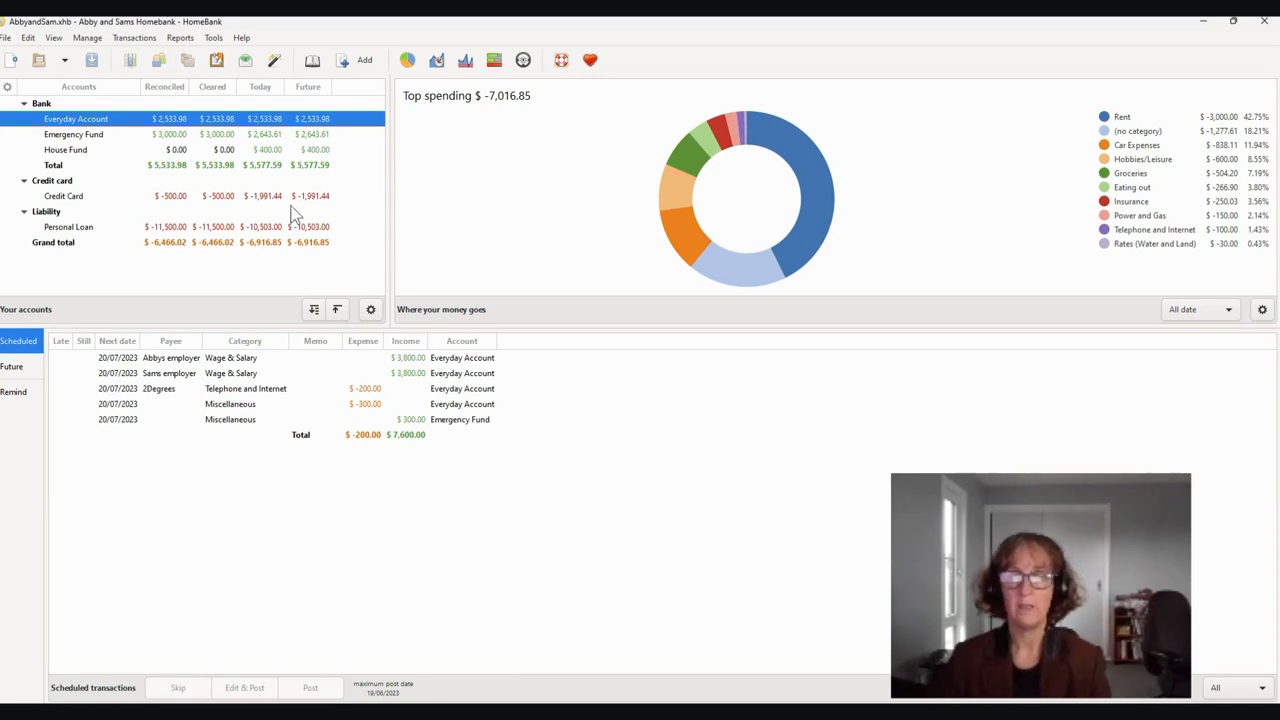
pyautogui.moveTo(296, 230)
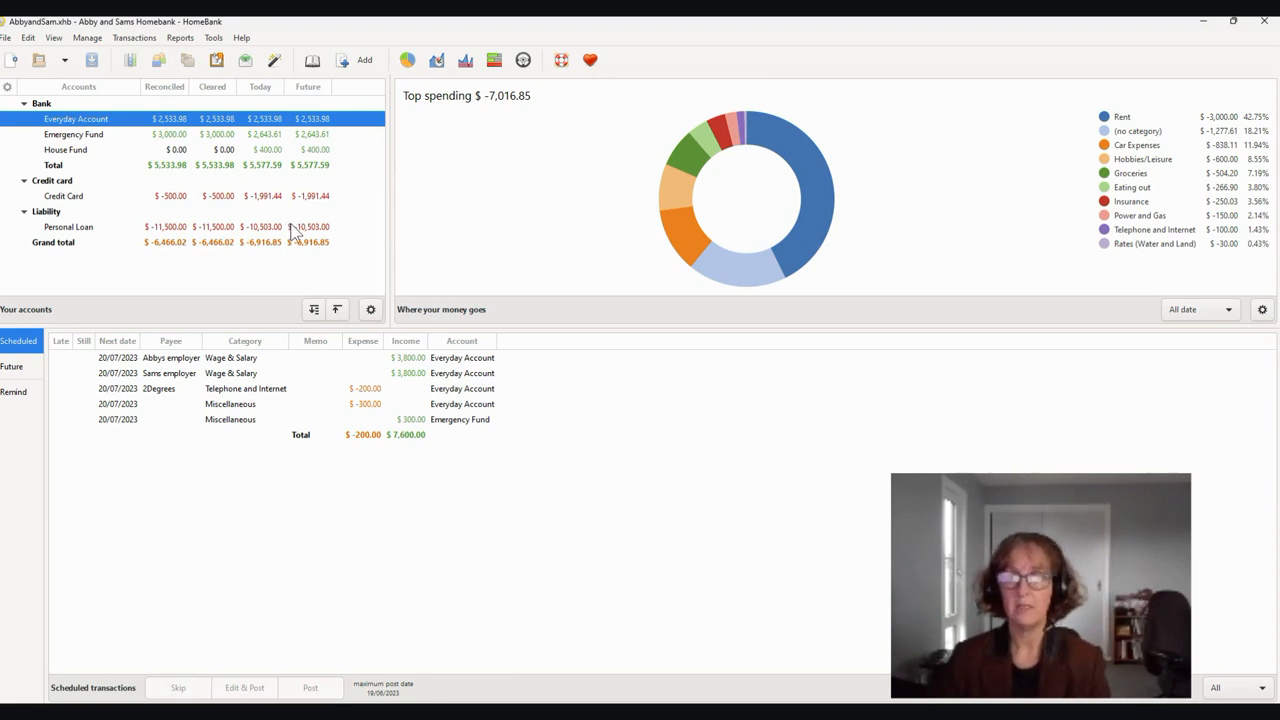